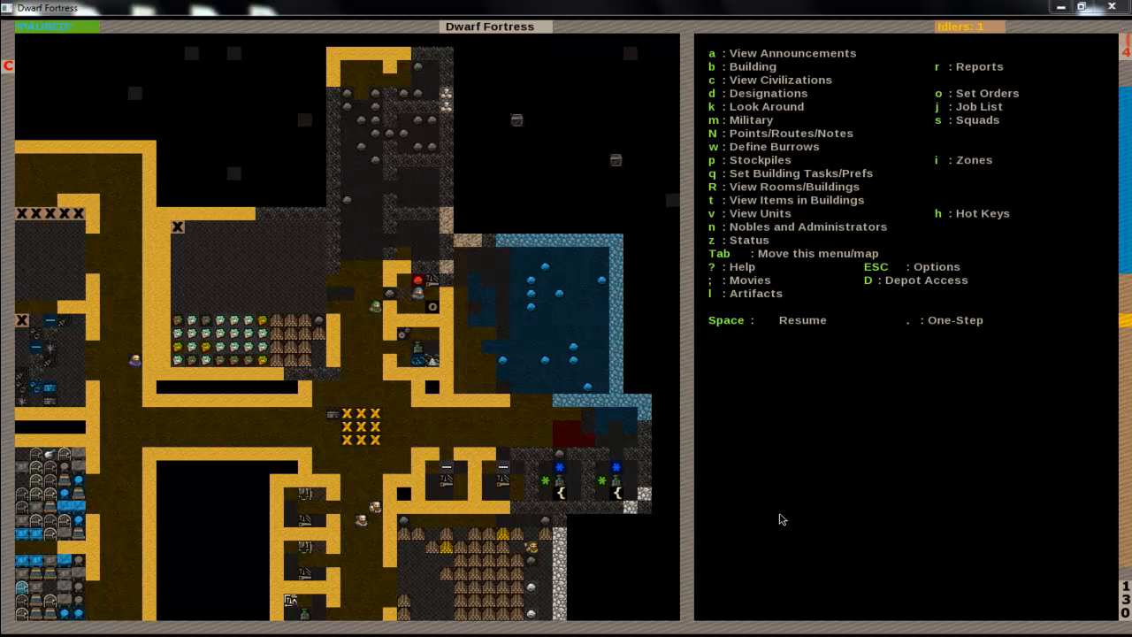
{"action": "mouse_move", "coordinate": [793, 442]}
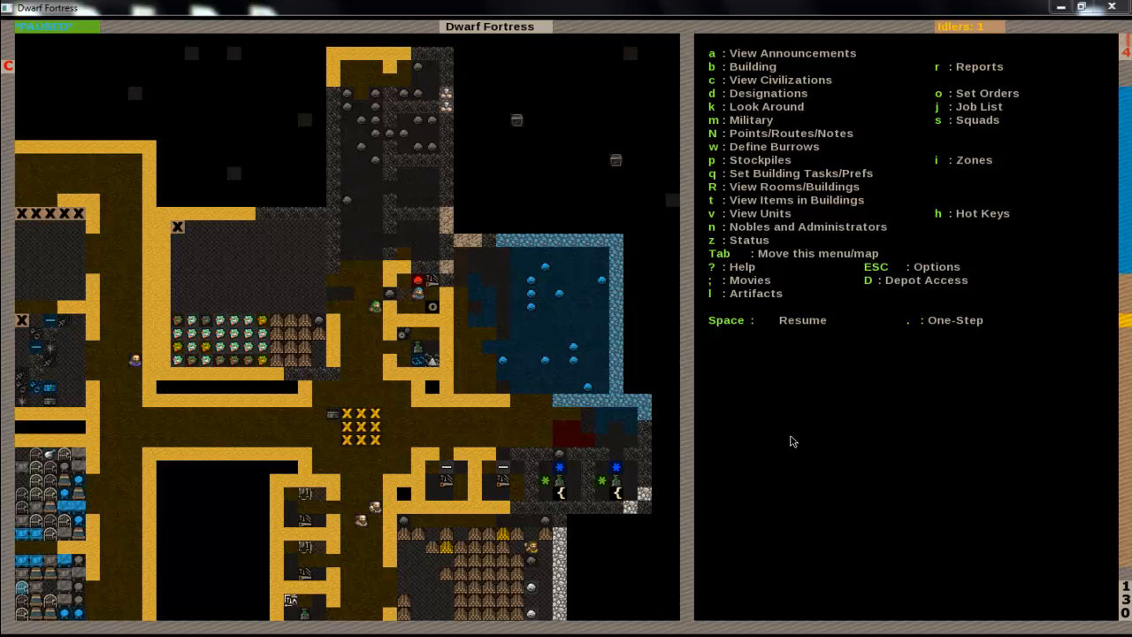
{"action": "mouse_move", "coordinate": [839, 402]}
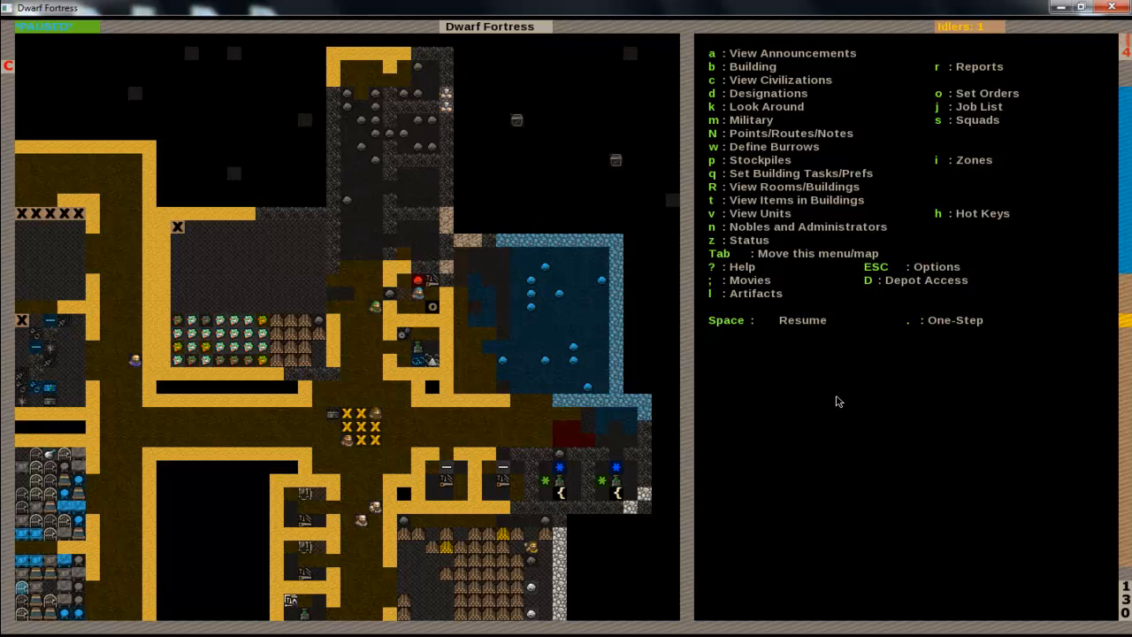
Place the smelter at the marked spot and bring up the workshop list for the next building
{"action": "key", "text": "space"}
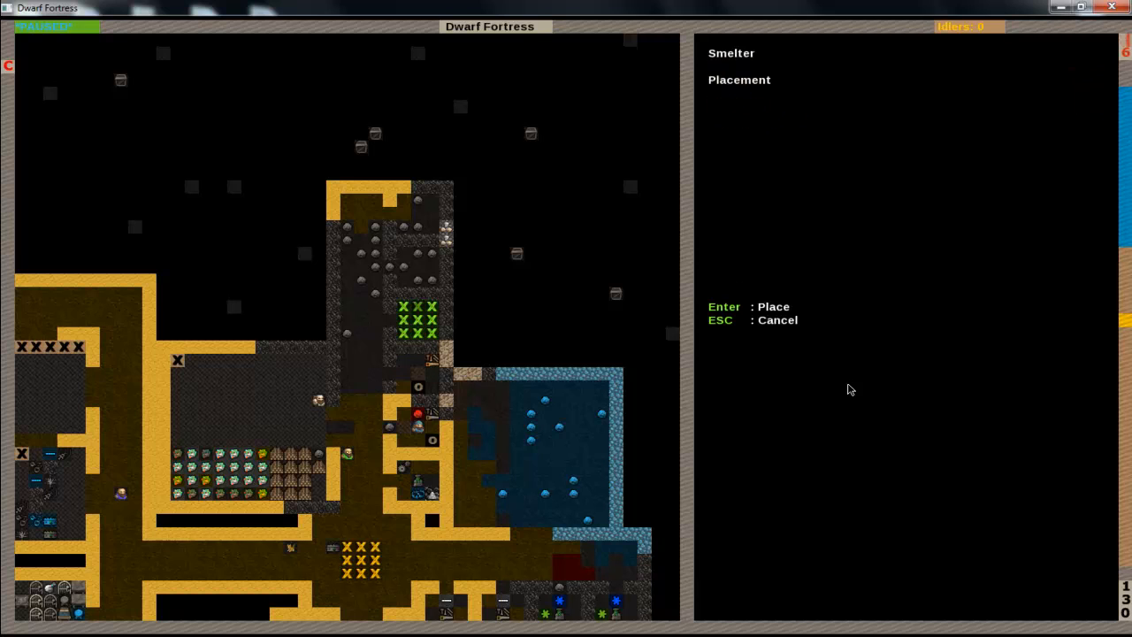
{"action": "key", "text": "Return"}
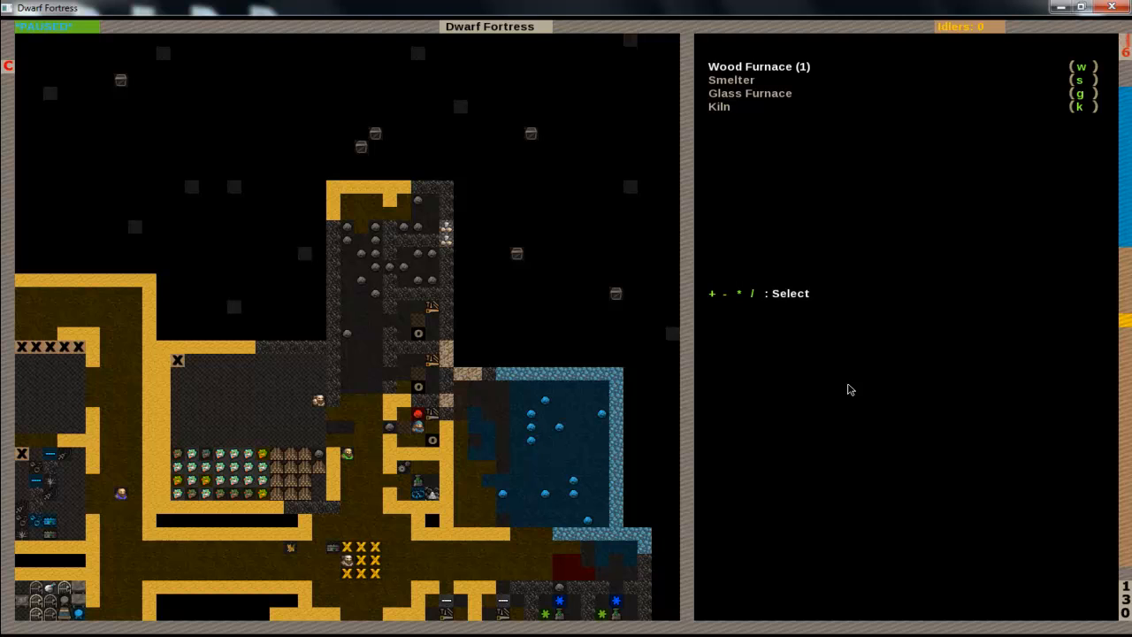
{"action": "key", "text": "s"}
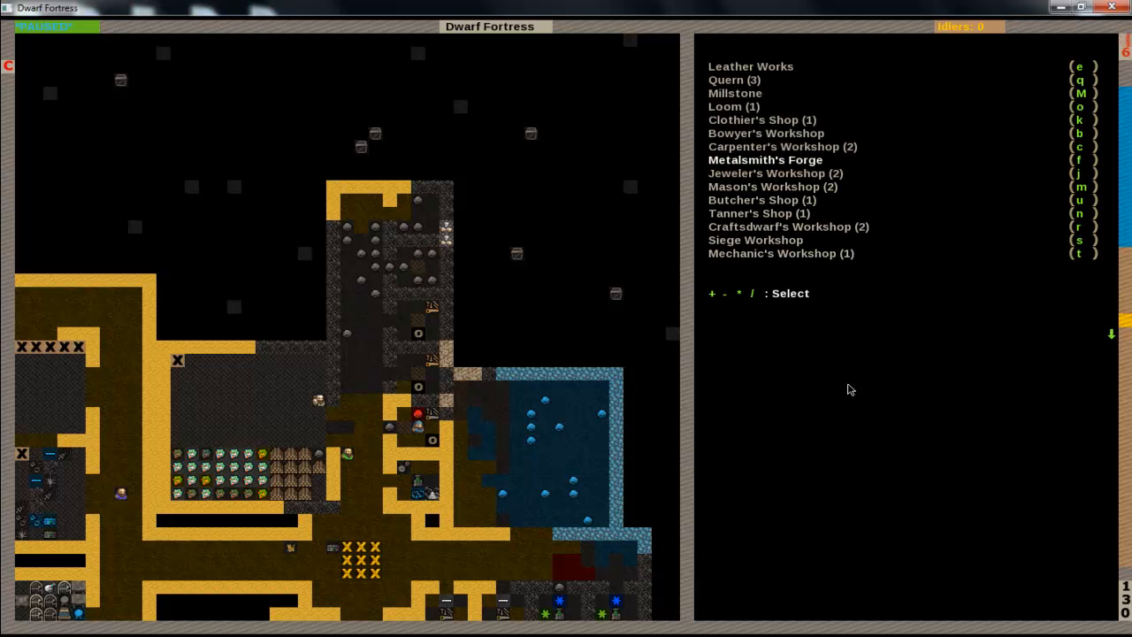
Place a metalsmith's forge built from obsidian beside the smelter and leave the workshop list
{"action": "key", "text": "f"}
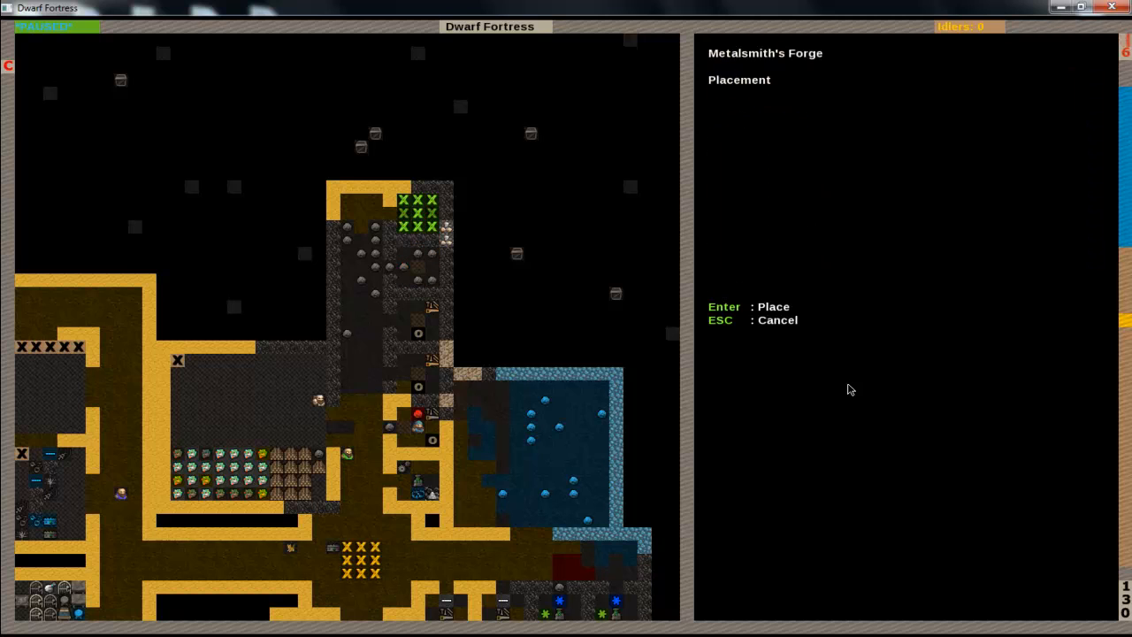
{"action": "key", "text": "Return"}
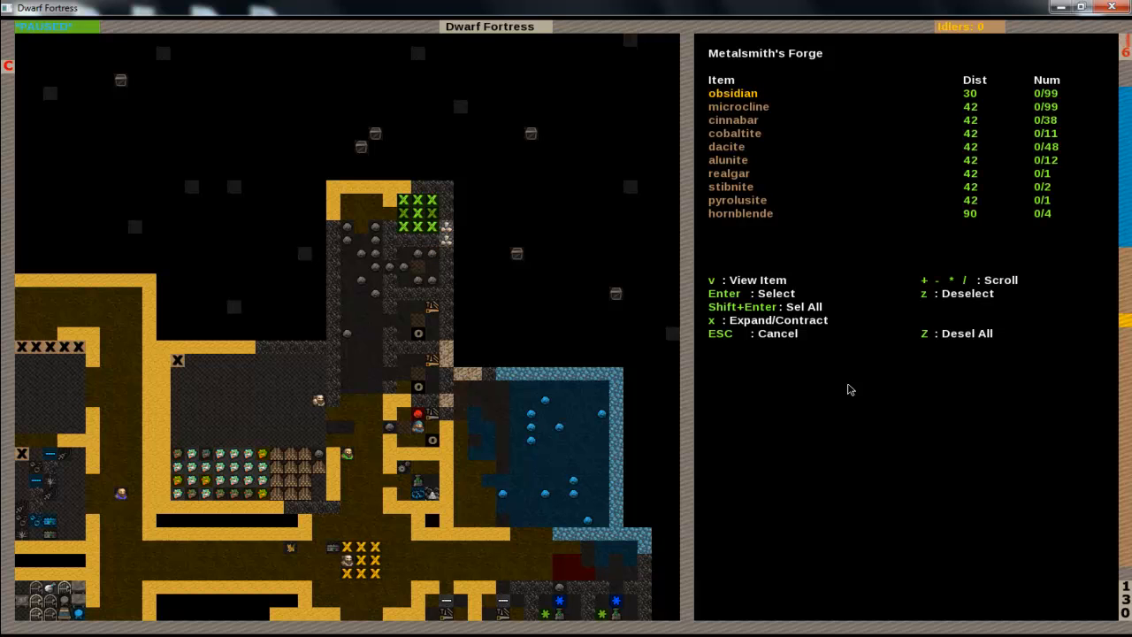
{"action": "key", "text": "Escape"}
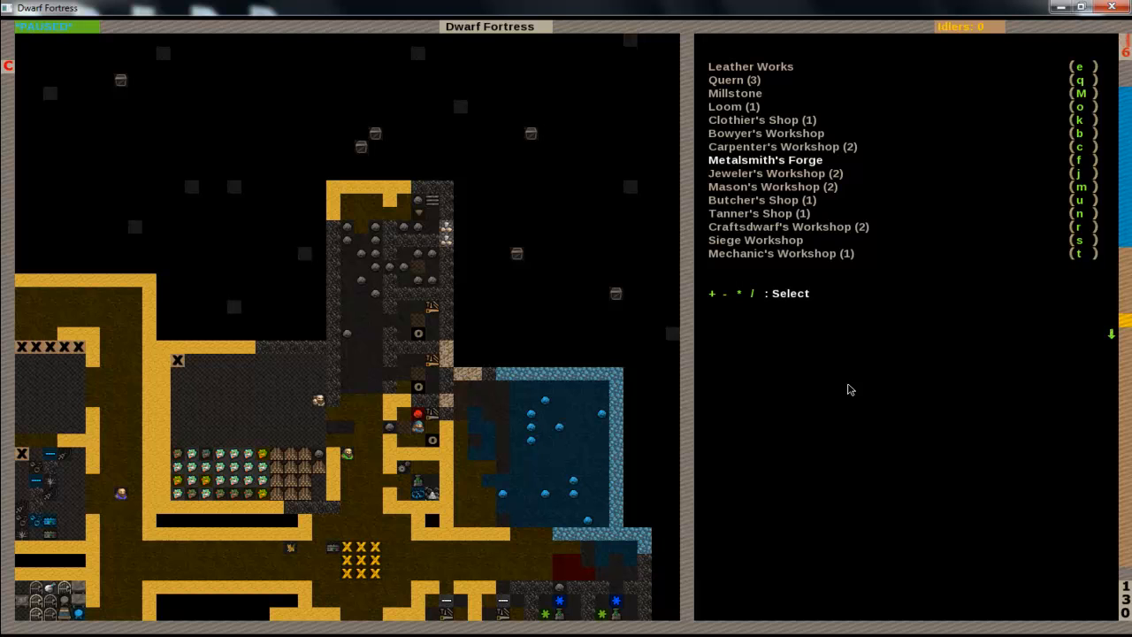
{"action": "key", "text": "Escape"}
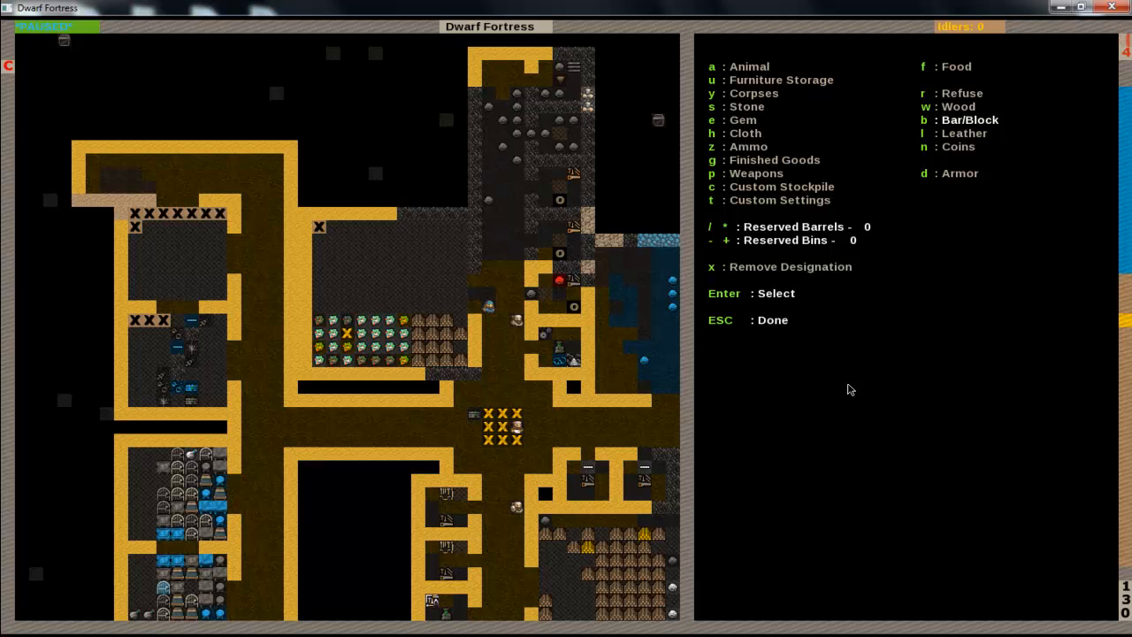
Choose the bar and block stockpile type for the new storage area
{"action": "key", "text": "Escape"}
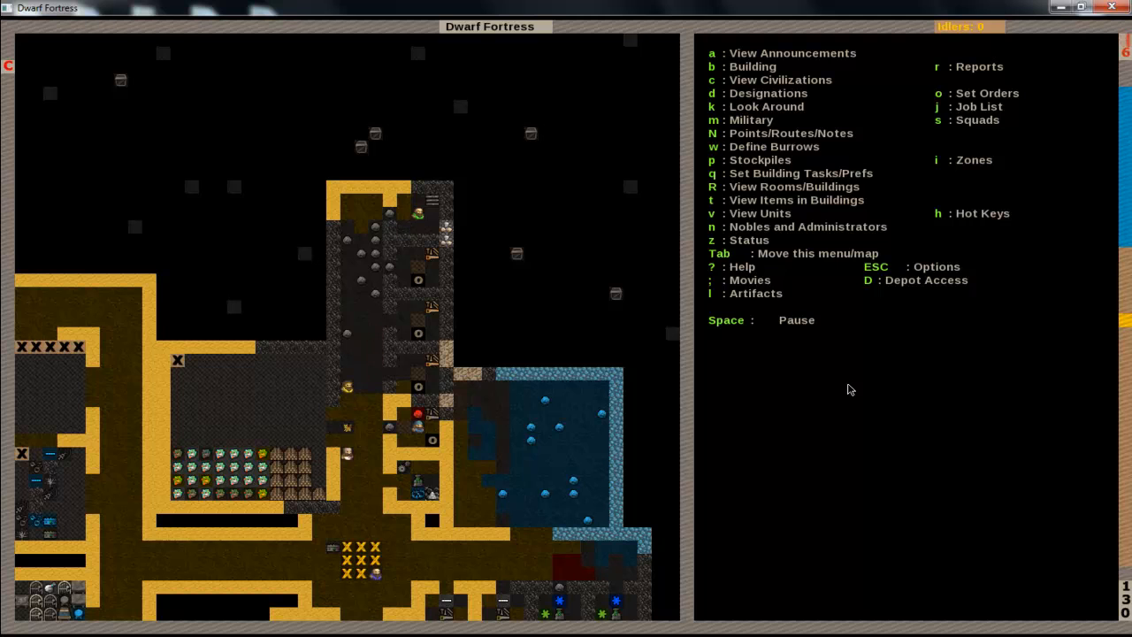
{"action": "scroll", "scroll_direction": "down", "scroll_amount": 3}
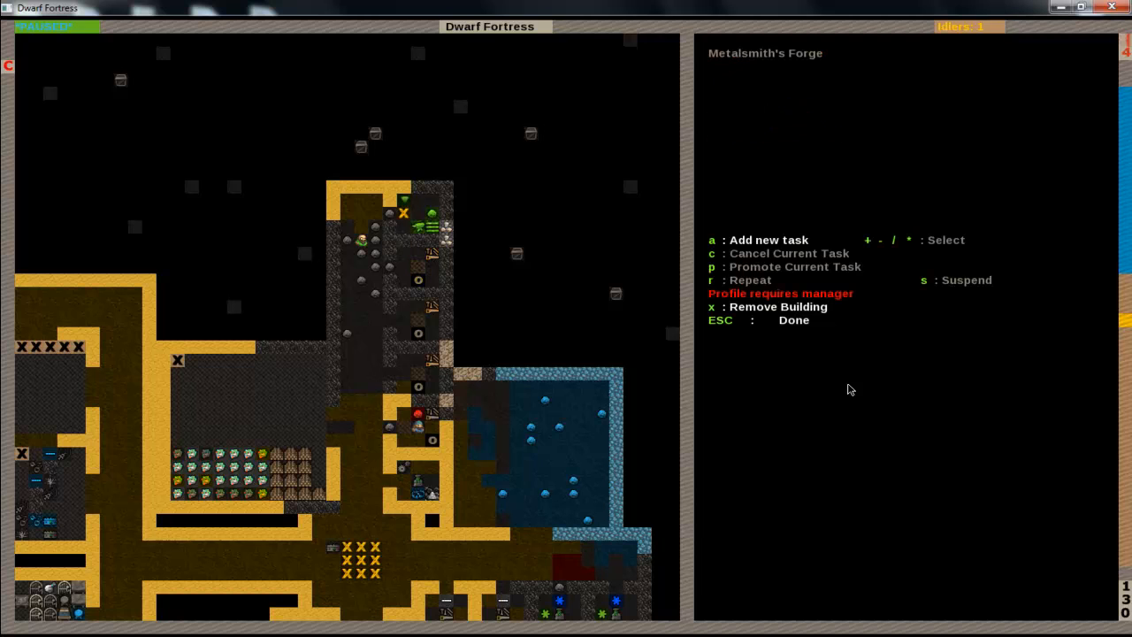
{"action": "key", "text": "Escape"}
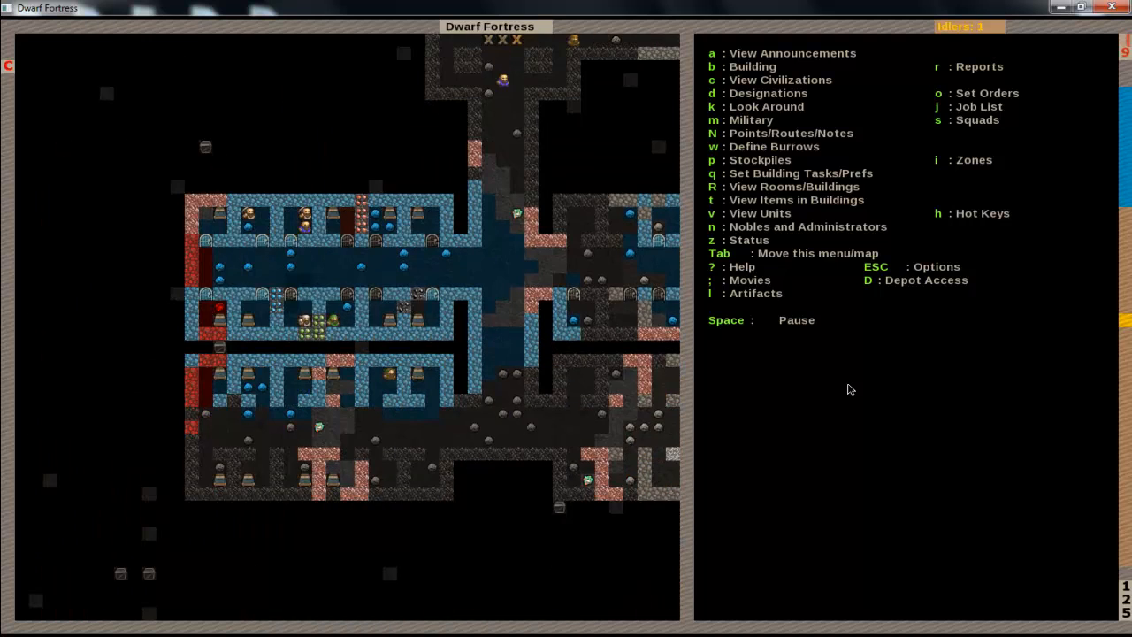
Build a dacite door in the bedroom corridor and check the designated smelter
{"action": "key", "text": "b"}
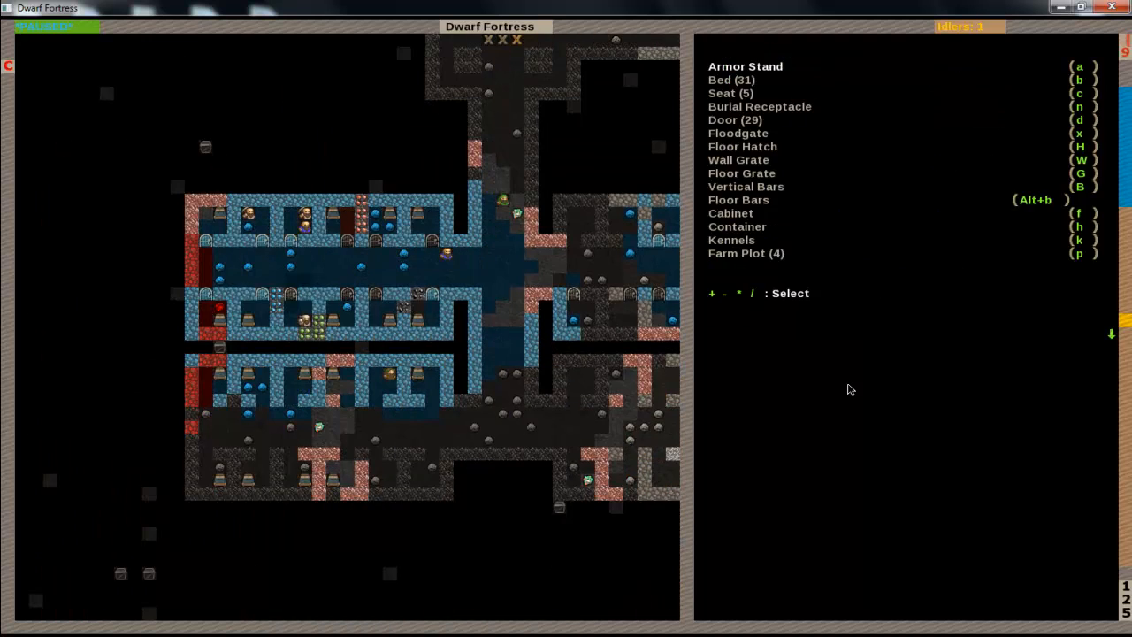
{"action": "key", "text": "d"}
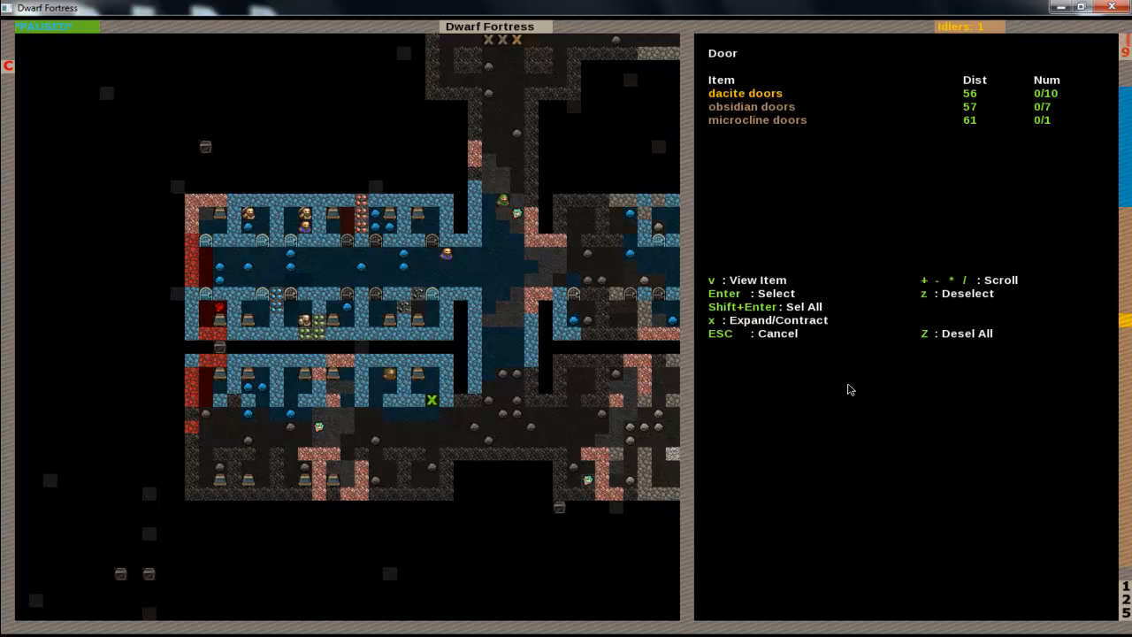
{"action": "key", "text": "Escape"}
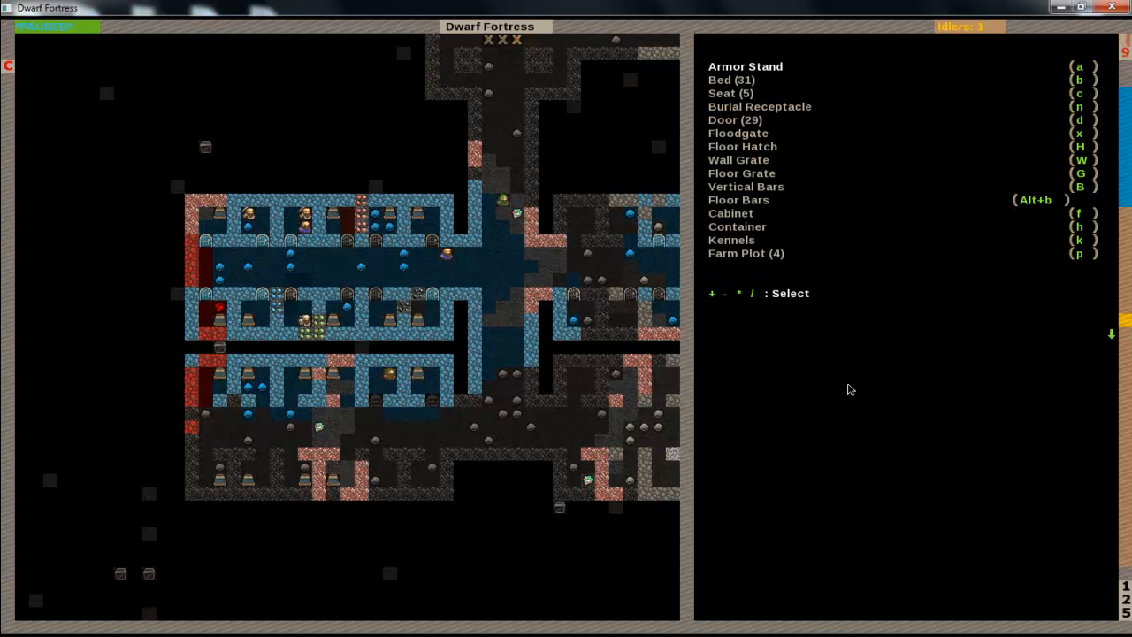
{"action": "key", "text": "Escape"}
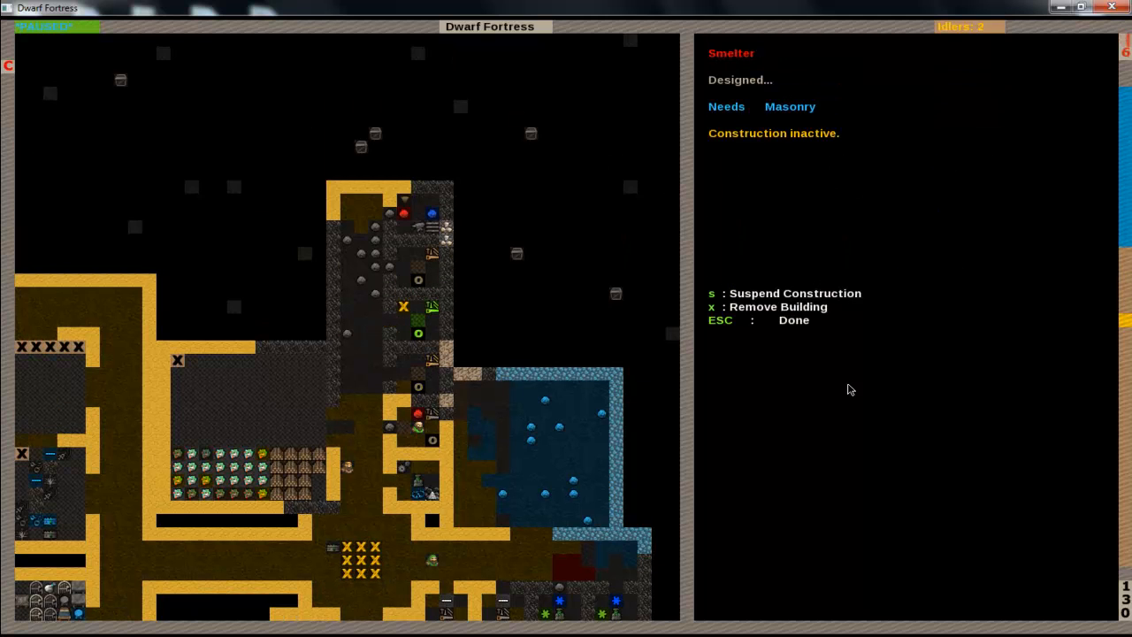
{"action": "key", "text": "Escape"}
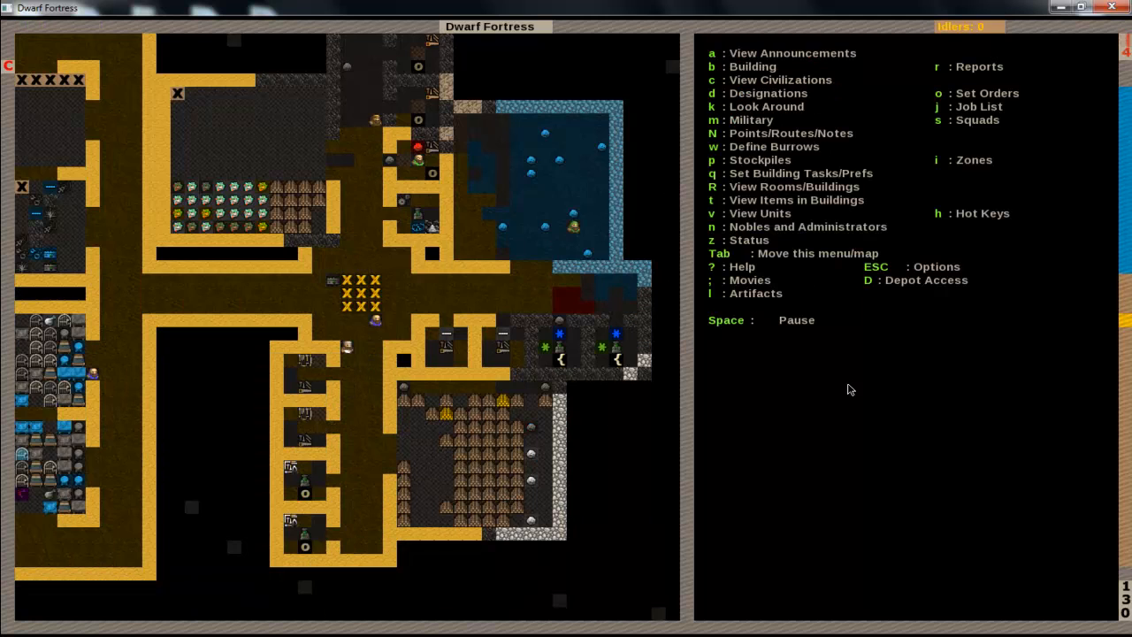
Build a second corridor door from obsidian and start another door
{"action": "key", "text": "b"}
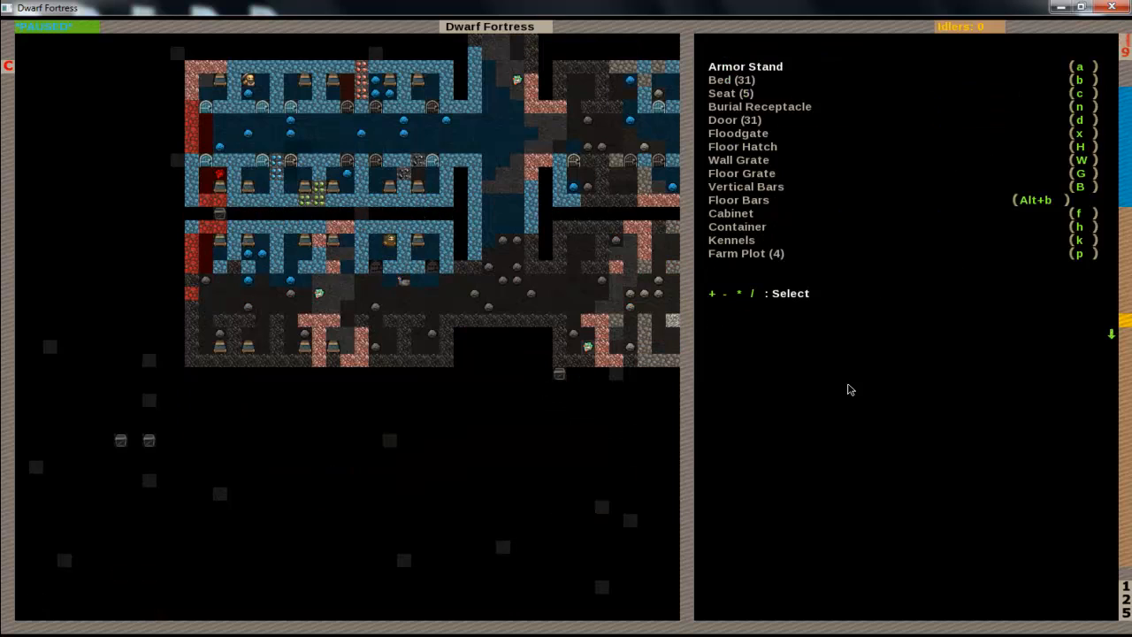
{"action": "key", "text": "d"}
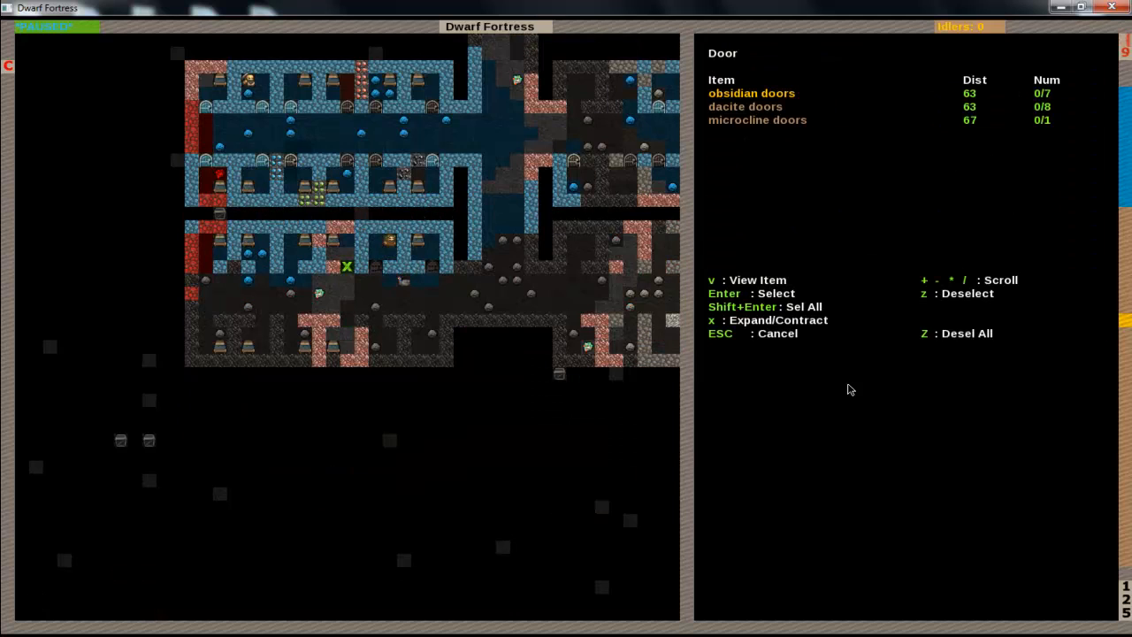
{"action": "key", "text": "Escape"}
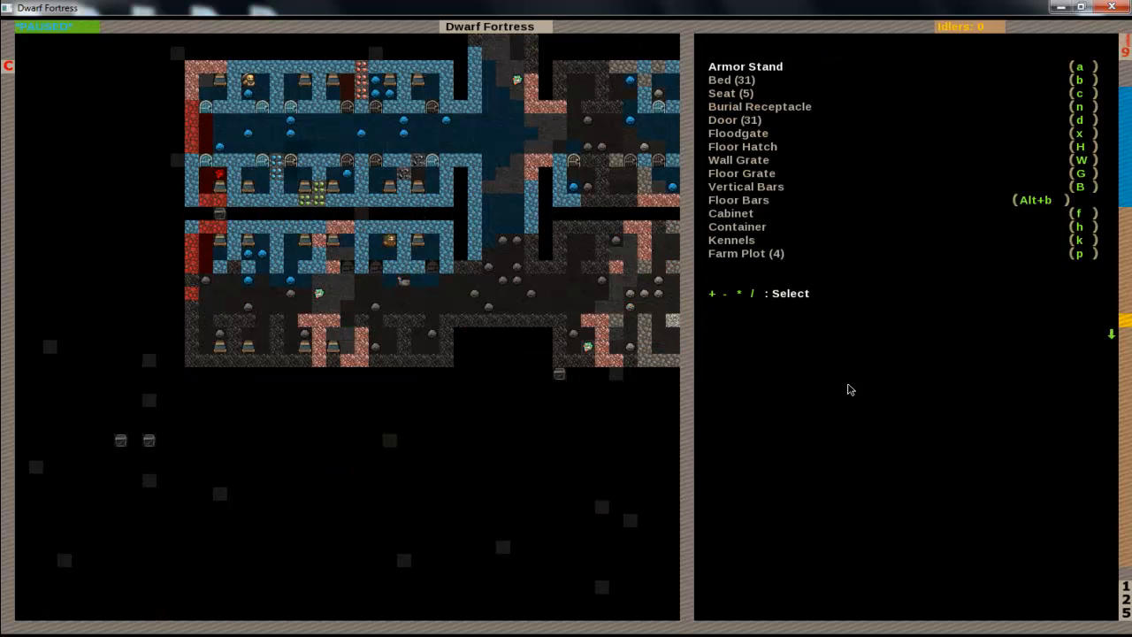
{"action": "key", "text": "d"}
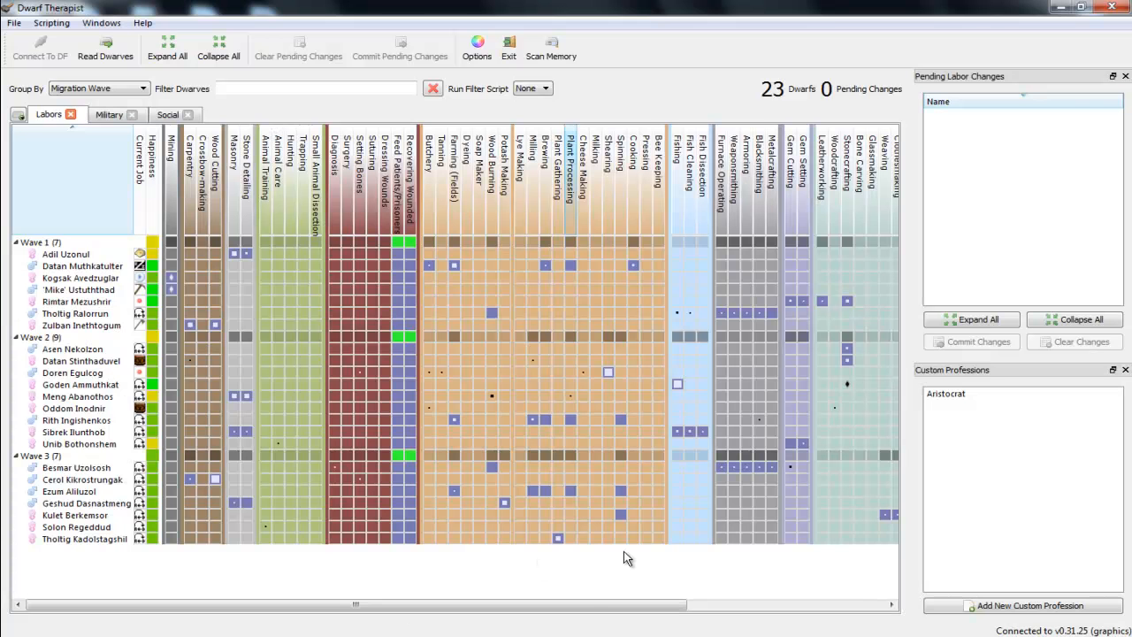
{"action": "scroll", "scroll_direction": "right", "scroll_amount": 3}
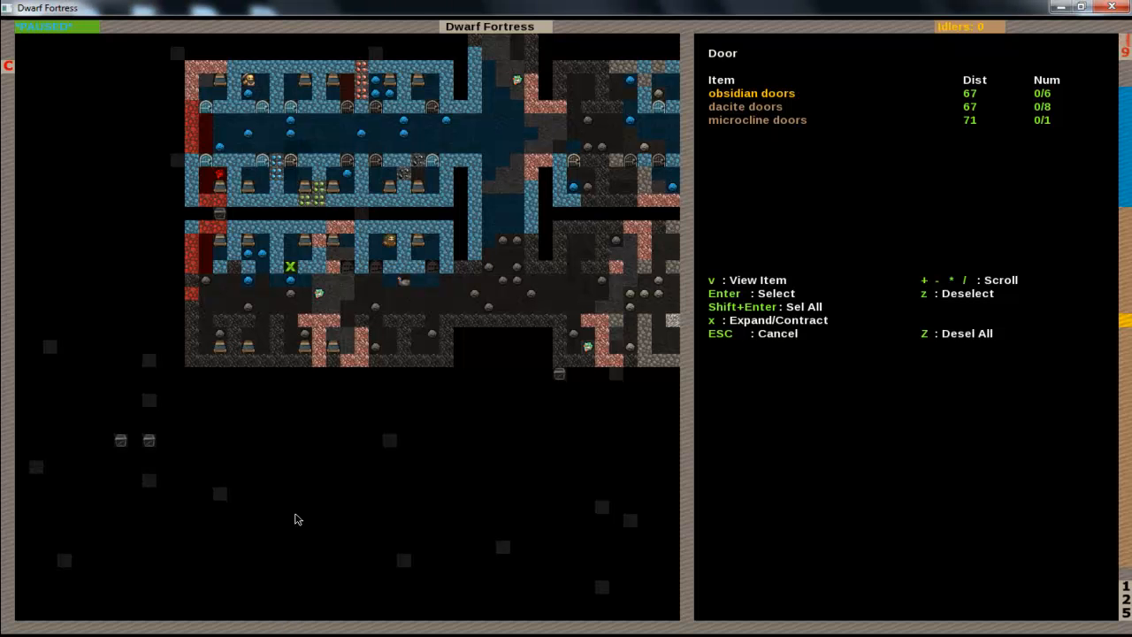
Confirm the obsidian door, place one more door in the corridor, and head back toward the smelter
{"action": "key", "text": "Escape"}
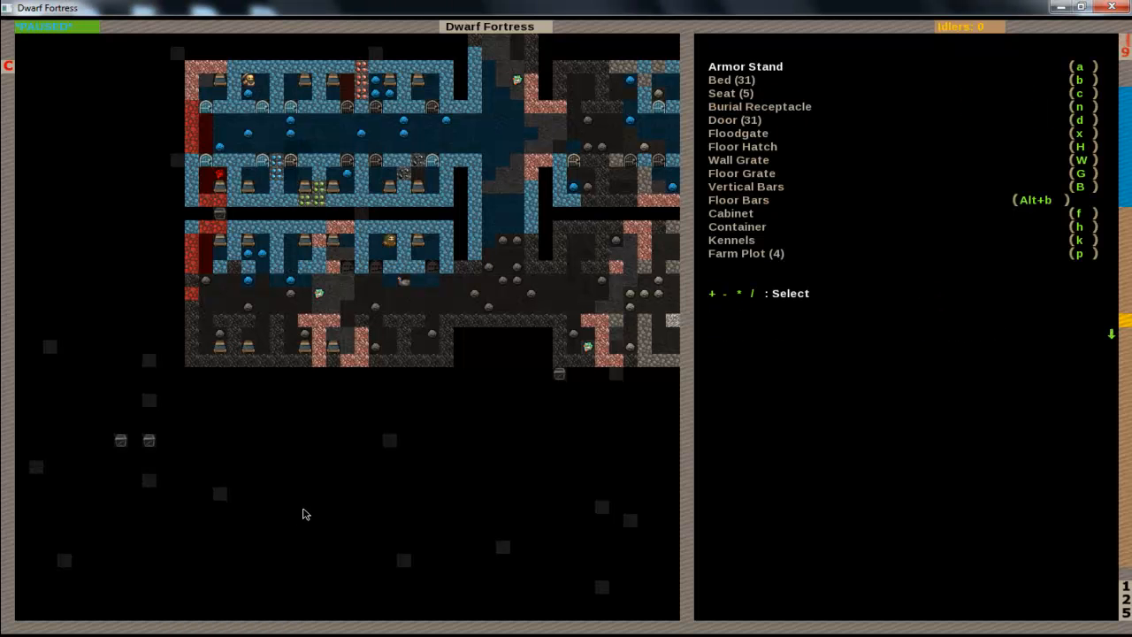
{"action": "key", "text": "d"}
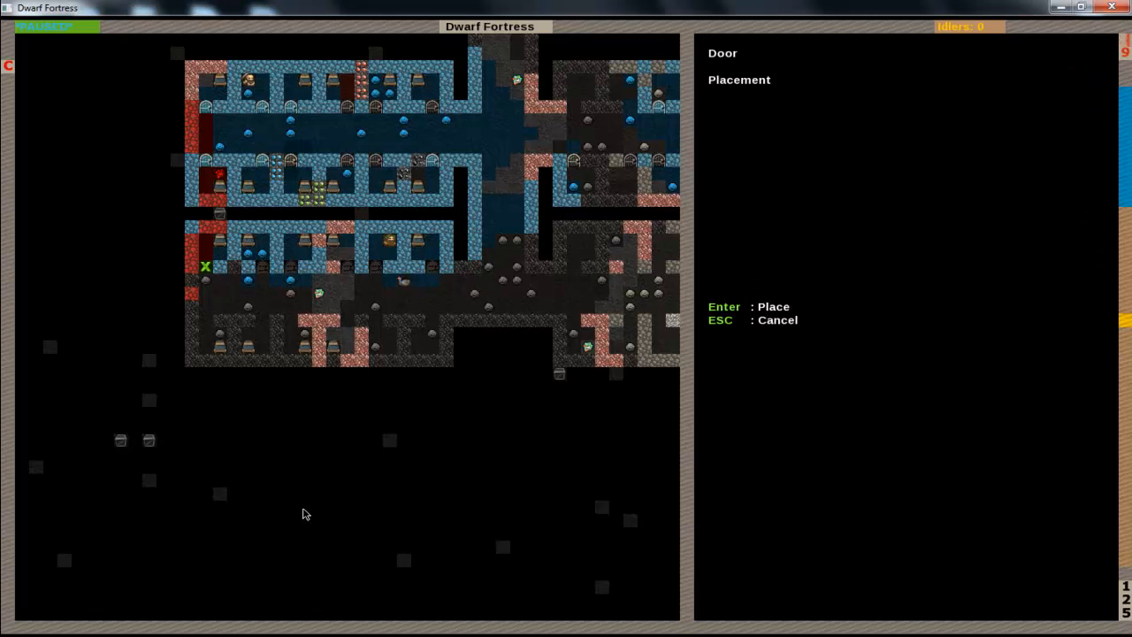
{"action": "key", "text": "Escape"}
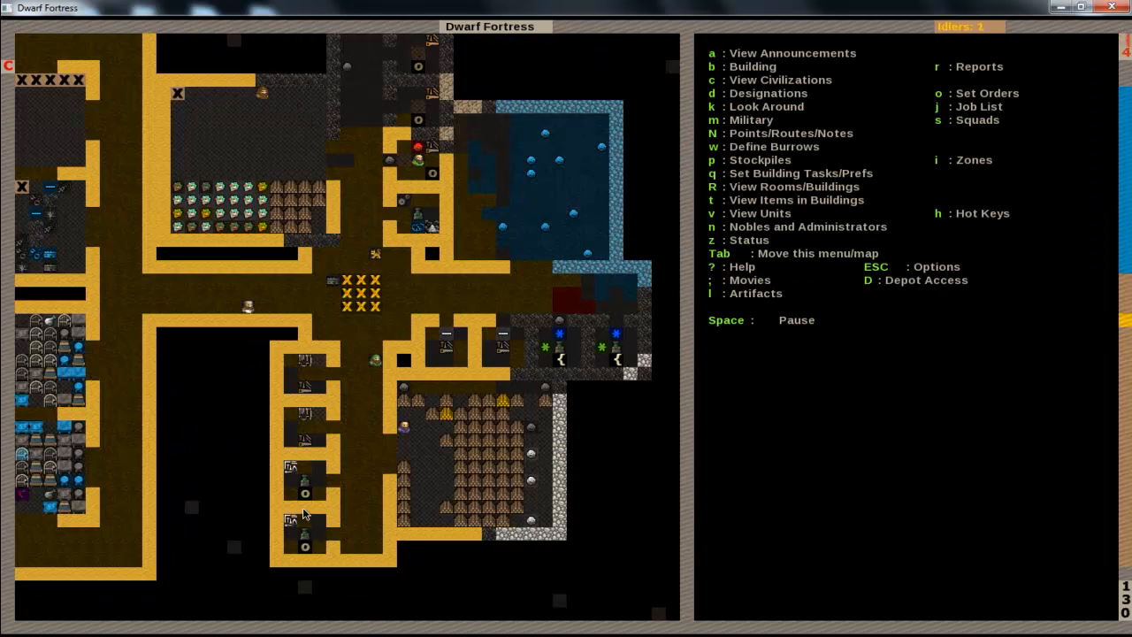
{"action": "scroll", "scroll_direction": "down", "scroll_amount": 3}
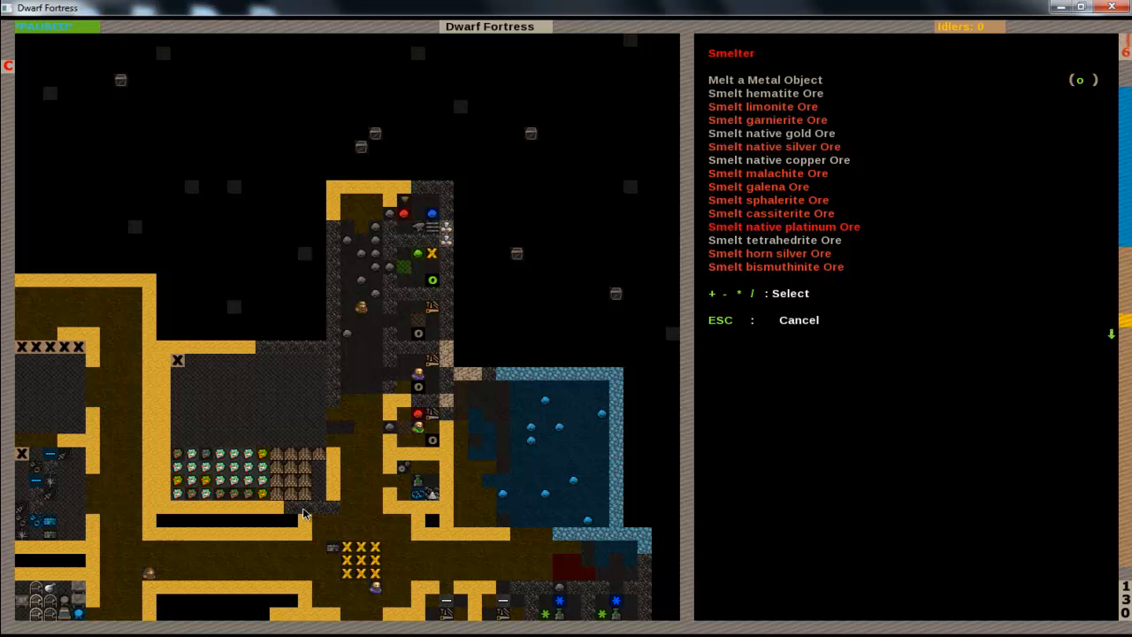
Scroll the smelter's recipe list down to the bar-making options near the electrum bar entry
{"action": "scroll", "scroll_direction": "down", "scroll_amount": 3}
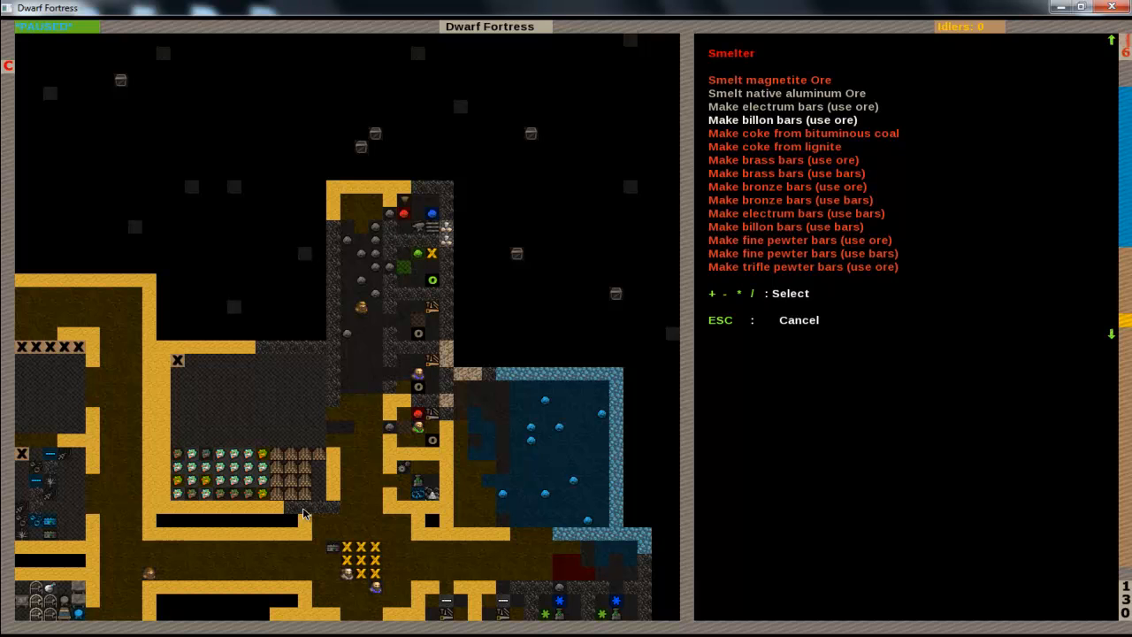
{"action": "key", "text": "up"}
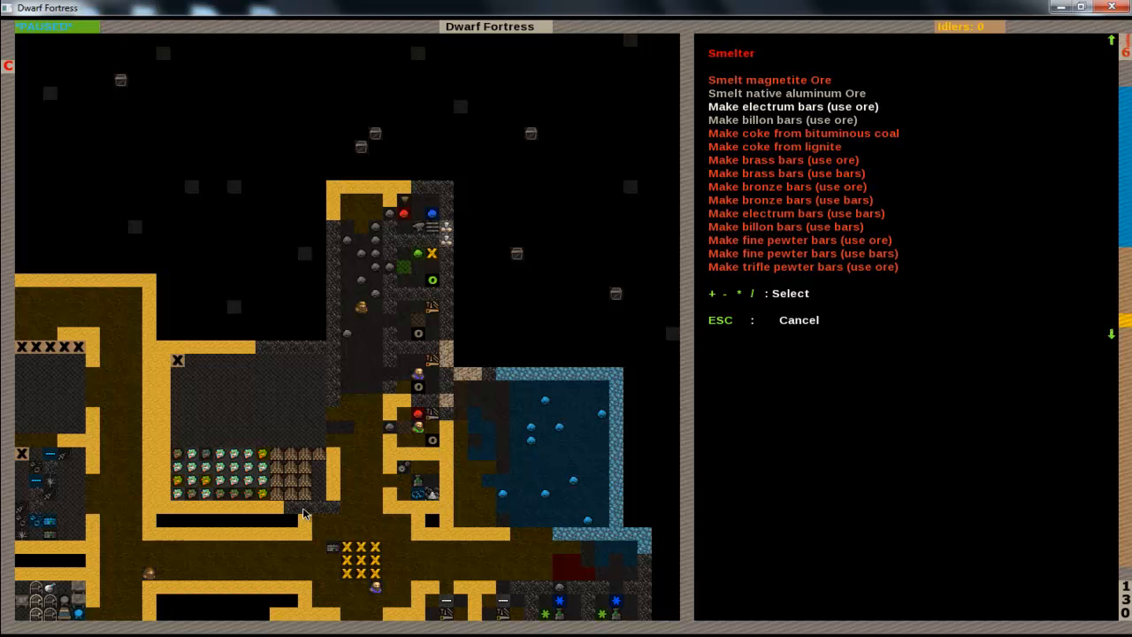
{"action": "key", "text": "up"}
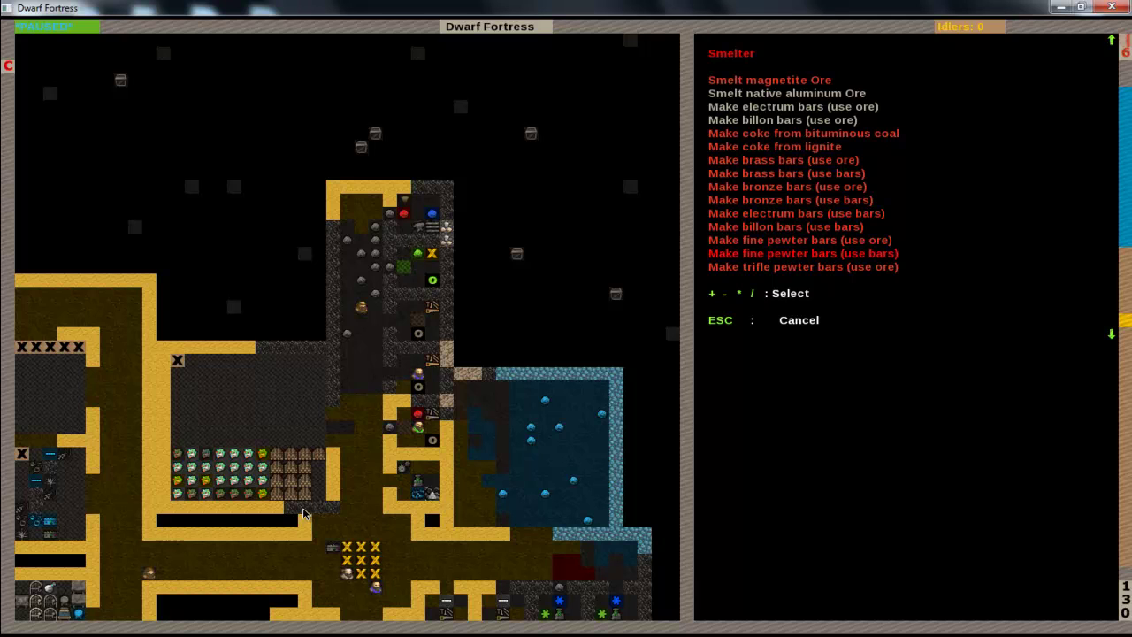
{"action": "scroll", "scroll_direction": "down", "scroll_amount": 3}
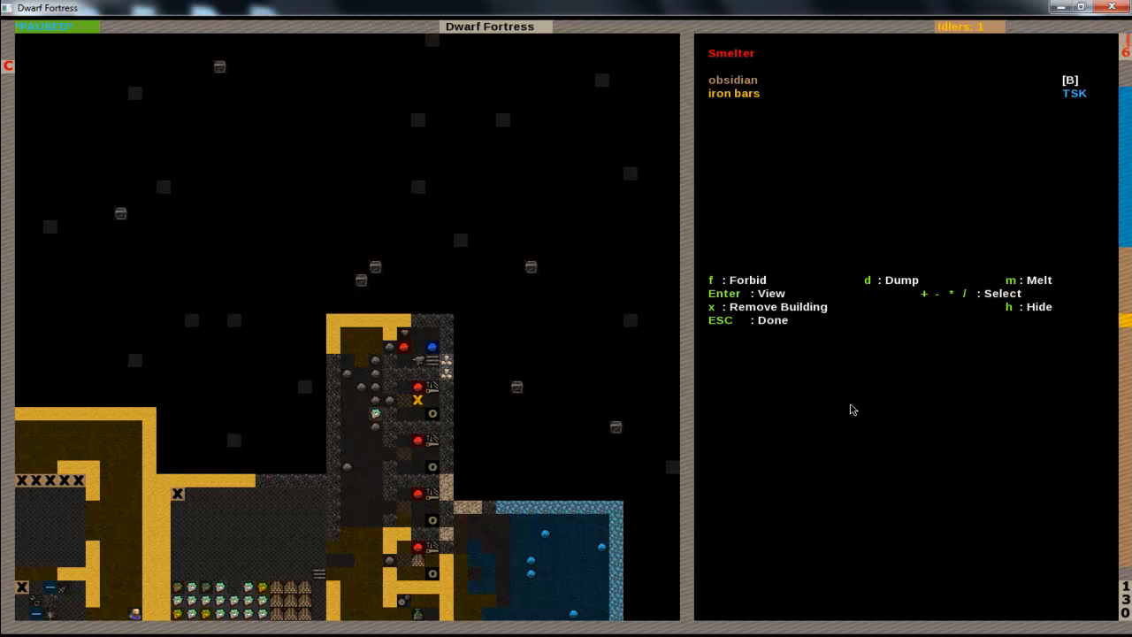
Add an iron battle axe forging task at the metalsmith's forge
{"action": "key", "text": "Escape"}
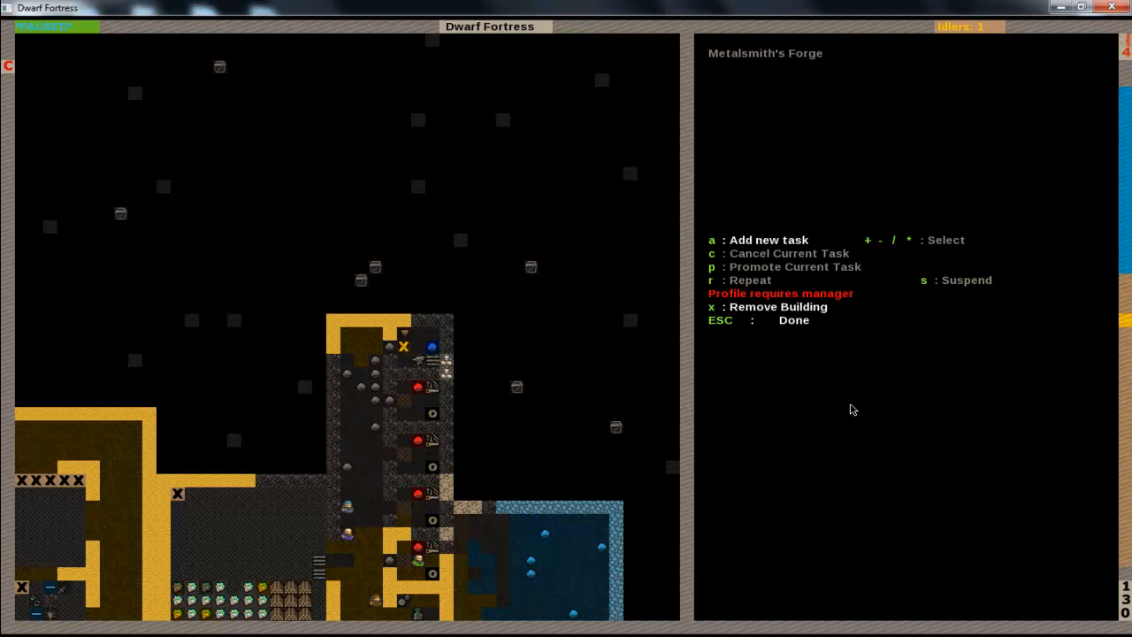
{"action": "key", "text": "a"}
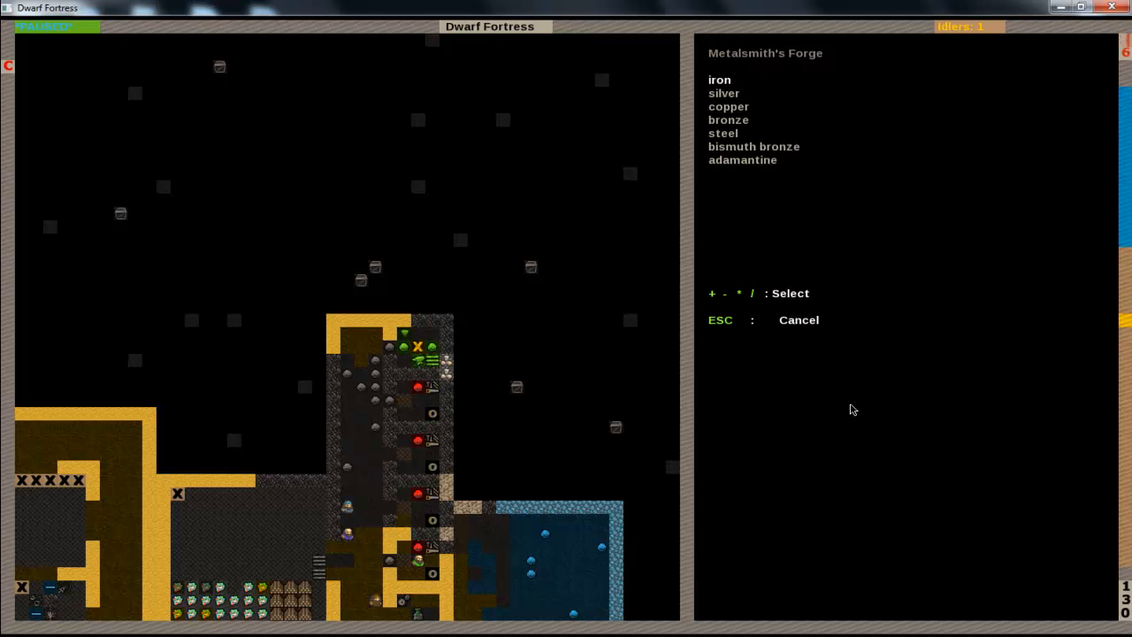
{"action": "left_click", "coordinate": [718, 80]}
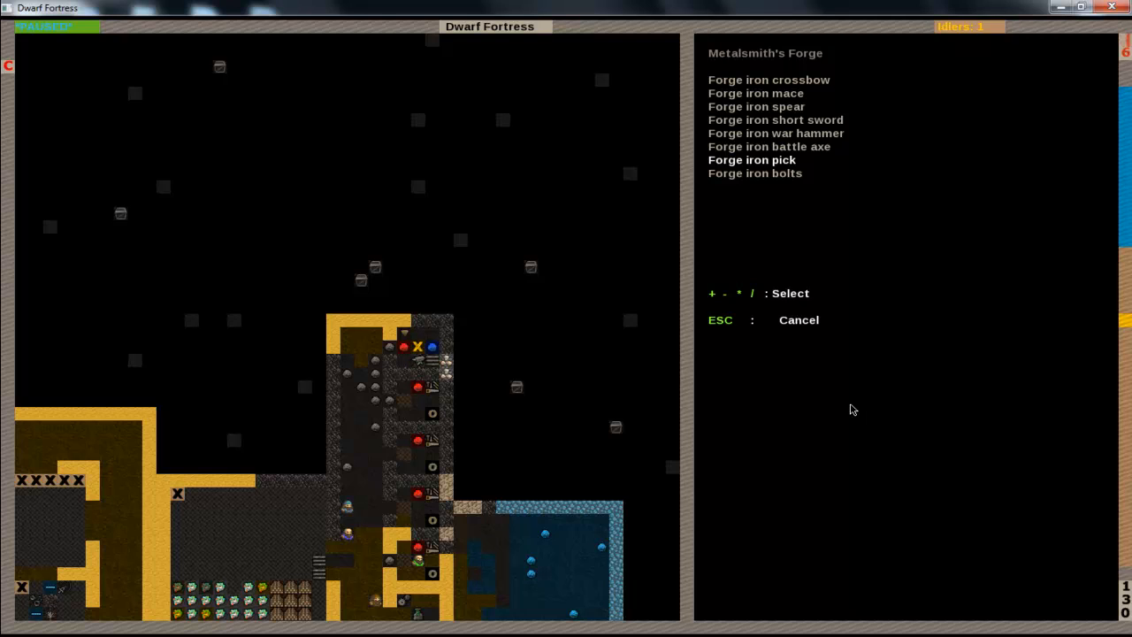
{"action": "key", "text": "up"}
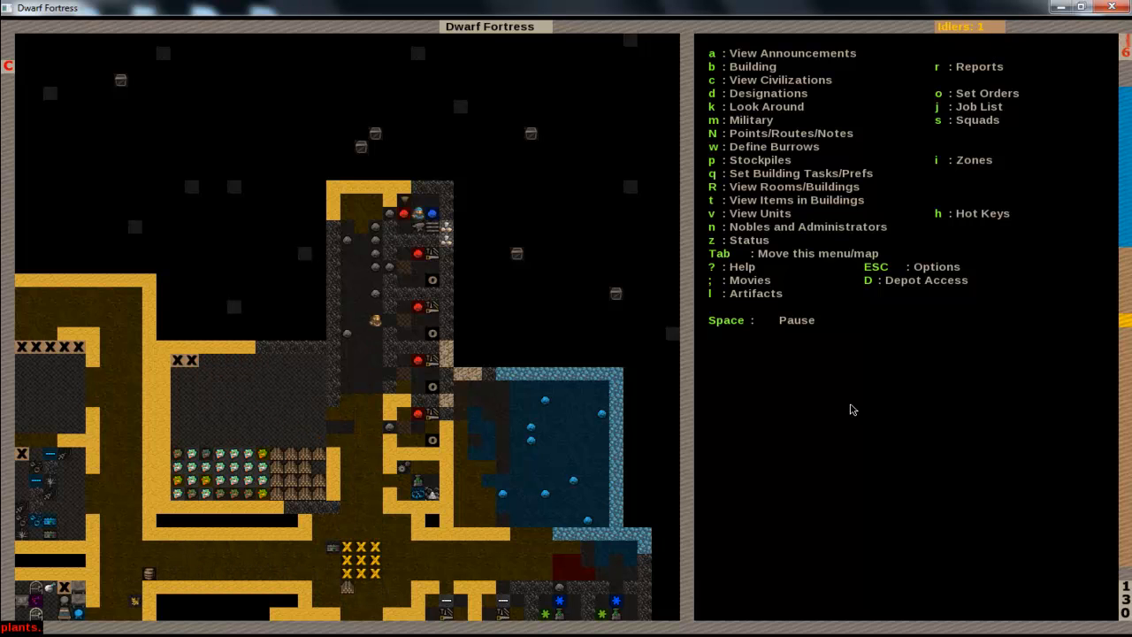
Meet the outpost liaison and browse the merchant request categories down to drinks
{"action": "key", "text": "D"}
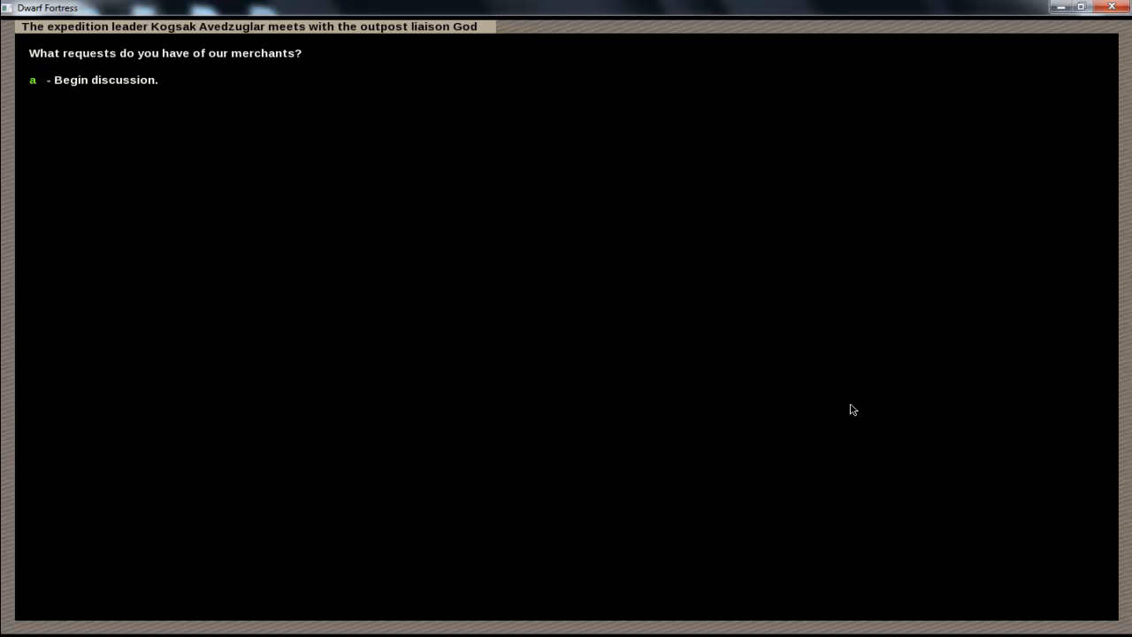
{"action": "key", "text": "a"}
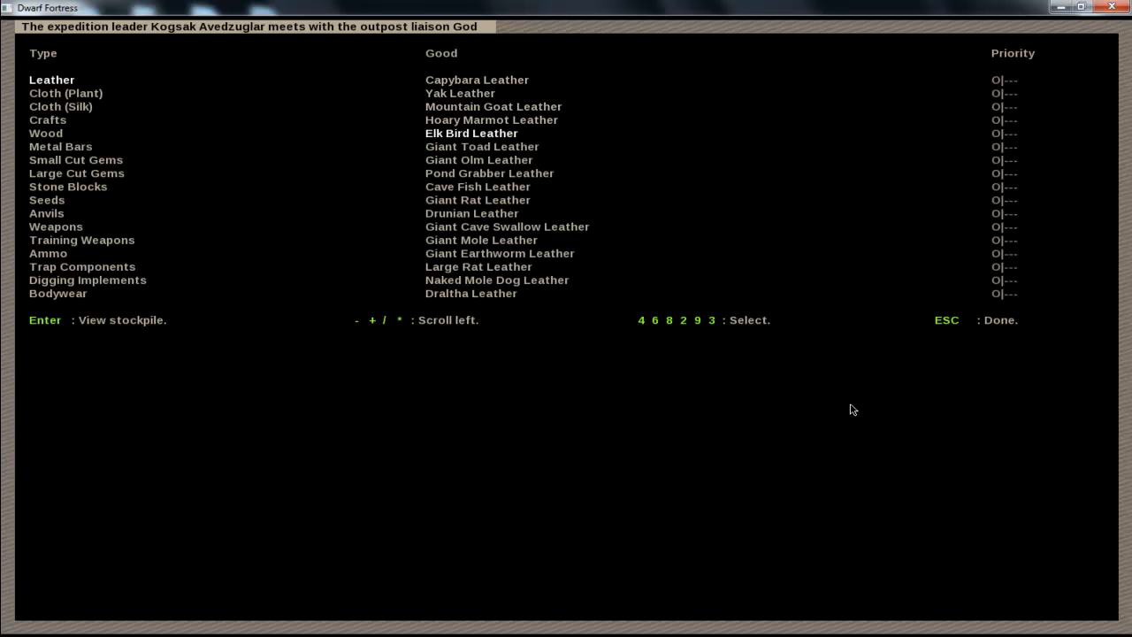
{"action": "key", "text": "down"}
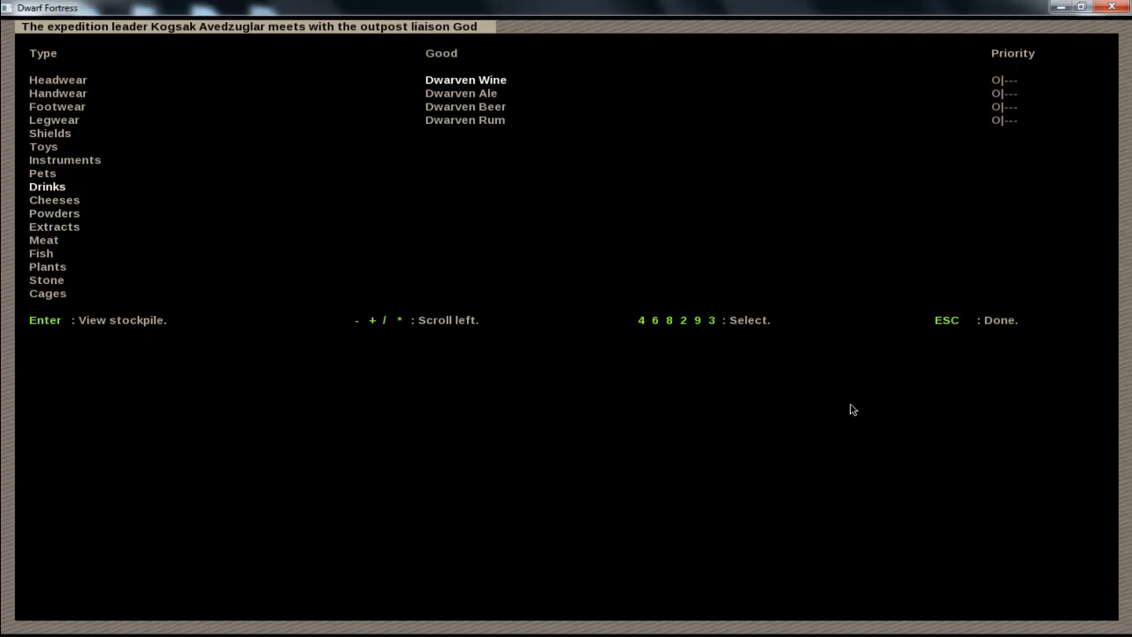
{"action": "mouse_move", "coordinate": [1030, 131]}
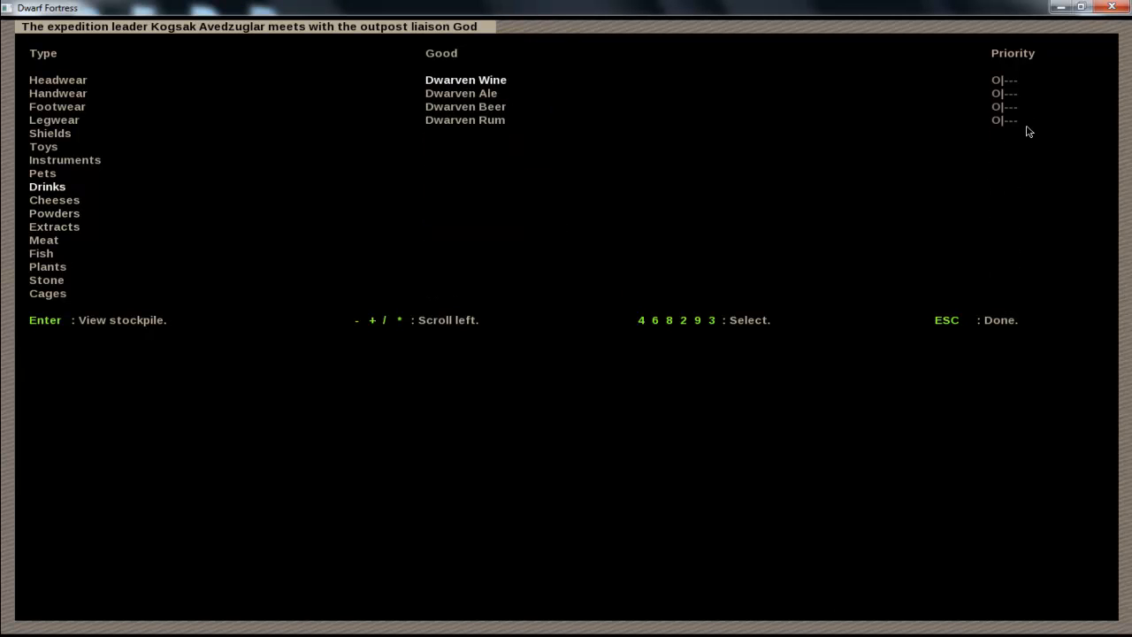
{"action": "mouse_move", "coordinate": [644, 276]}
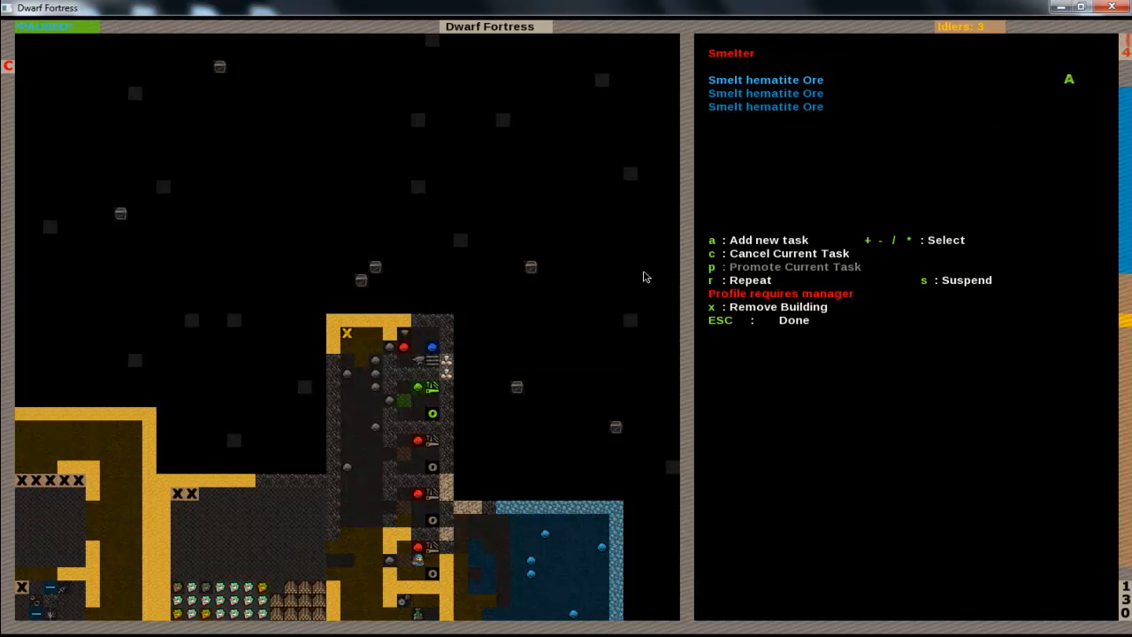
Review the forge's stored items and stockpile options, then inspect the wood furnace's charcoal job
{"action": "key", "text": "Escape"}
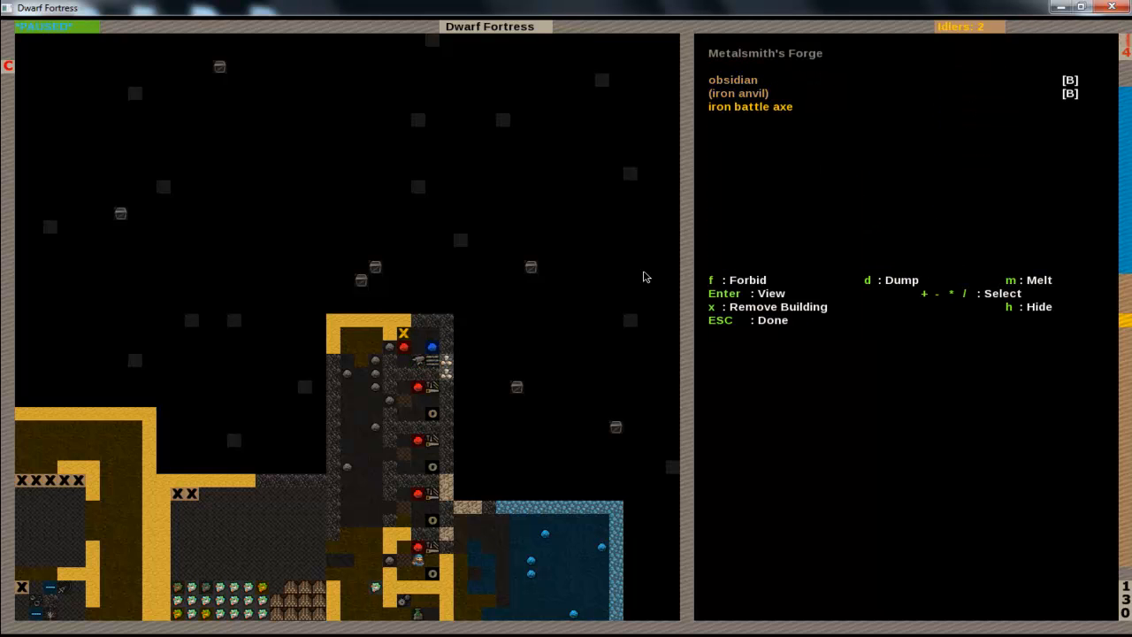
{"action": "key", "text": "Escape"}
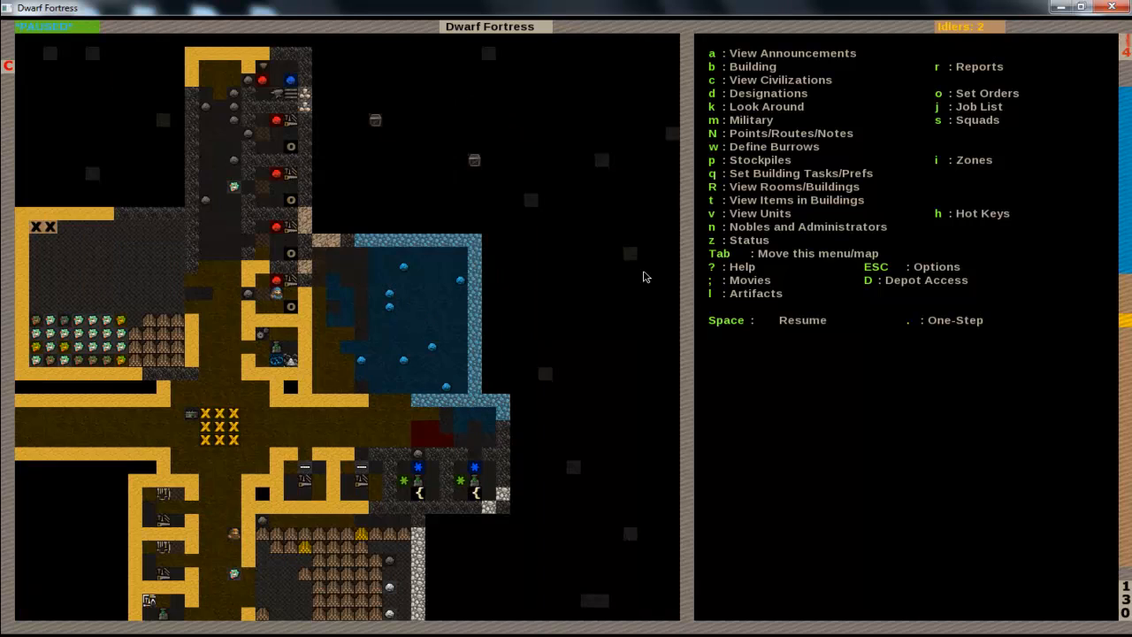
{"action": "key", "text": "p"}
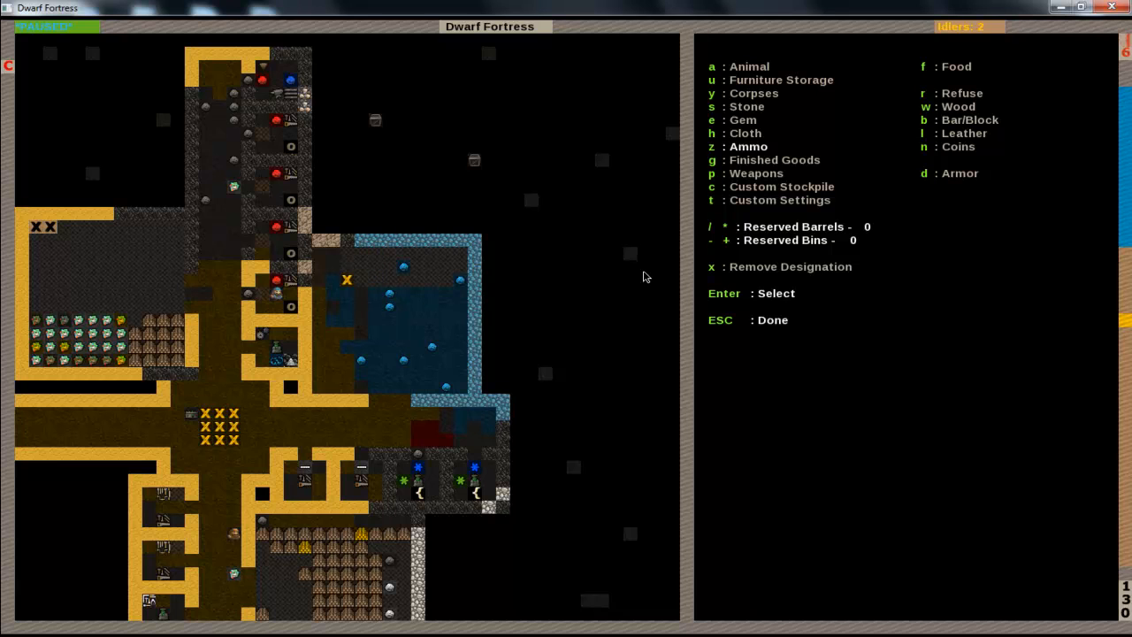
{"action": "key", "text": "Escape"}
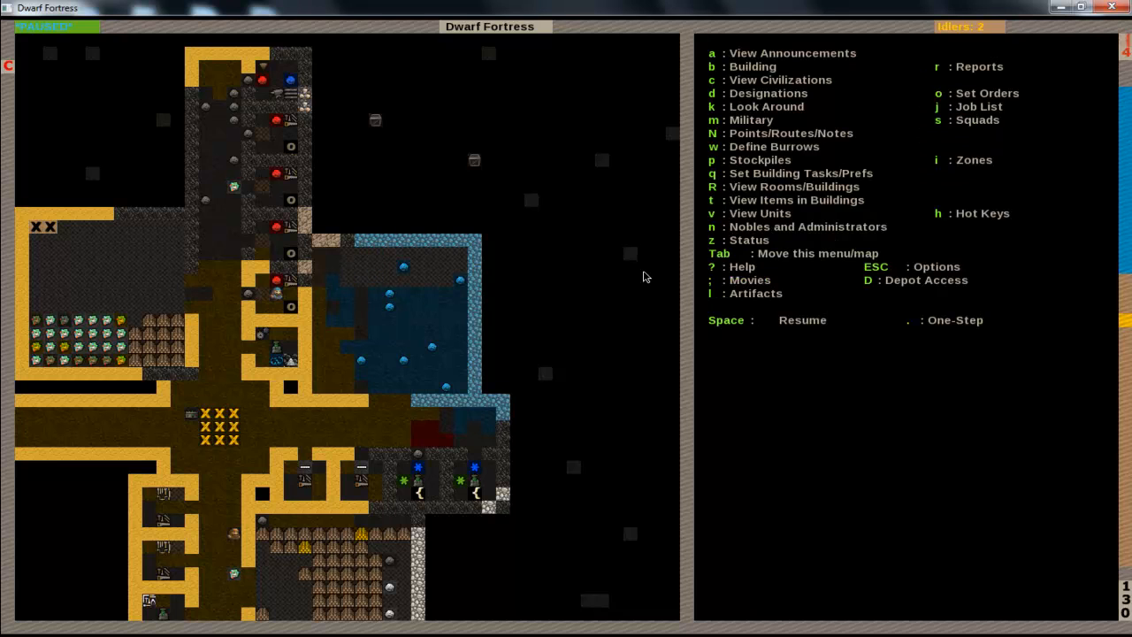
{"action": "key", "text": "space"}
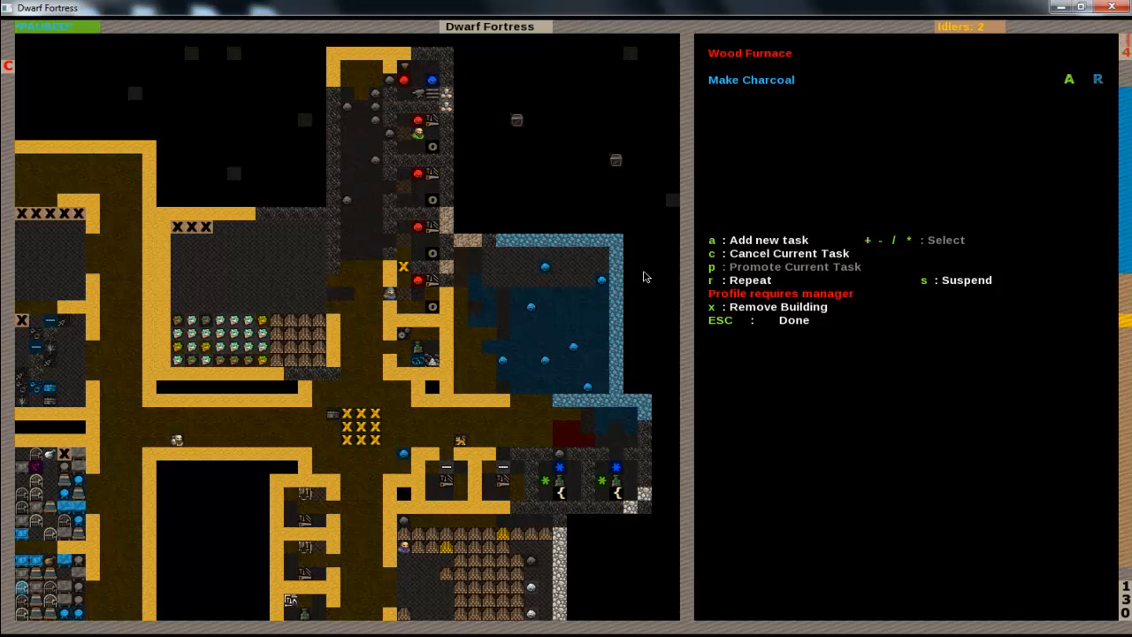
Move the building query over to the metalsmith's forge's empty task list
{"action": "key", "text": "c"}
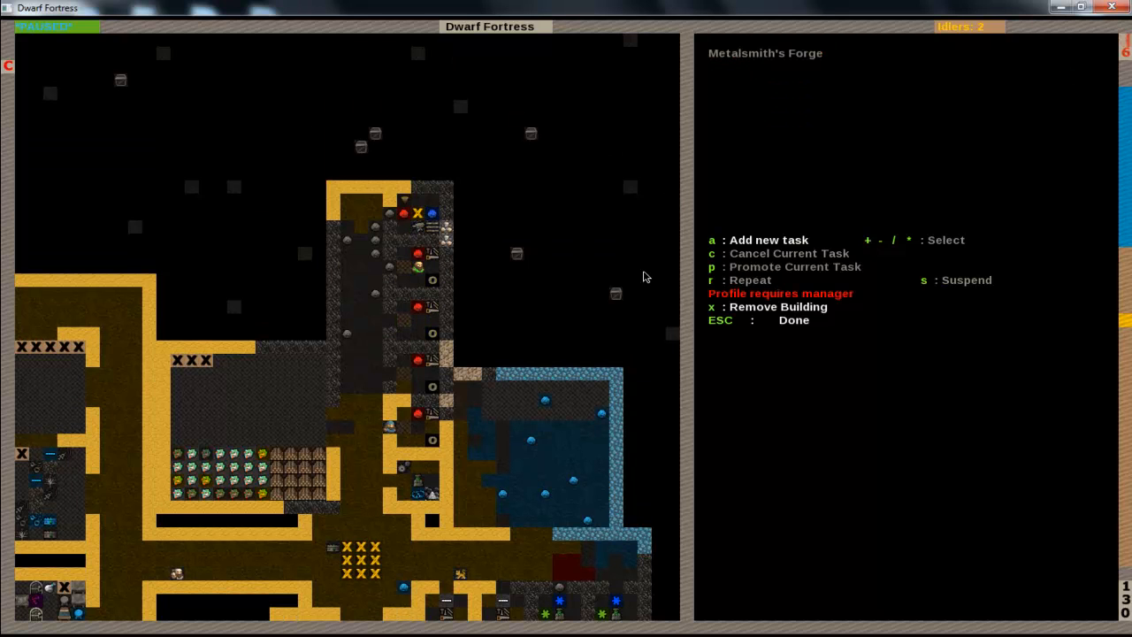
Queue a Forge iron Anvil job from the forge's Other Objects category
{"action": "key", "text": "a"}
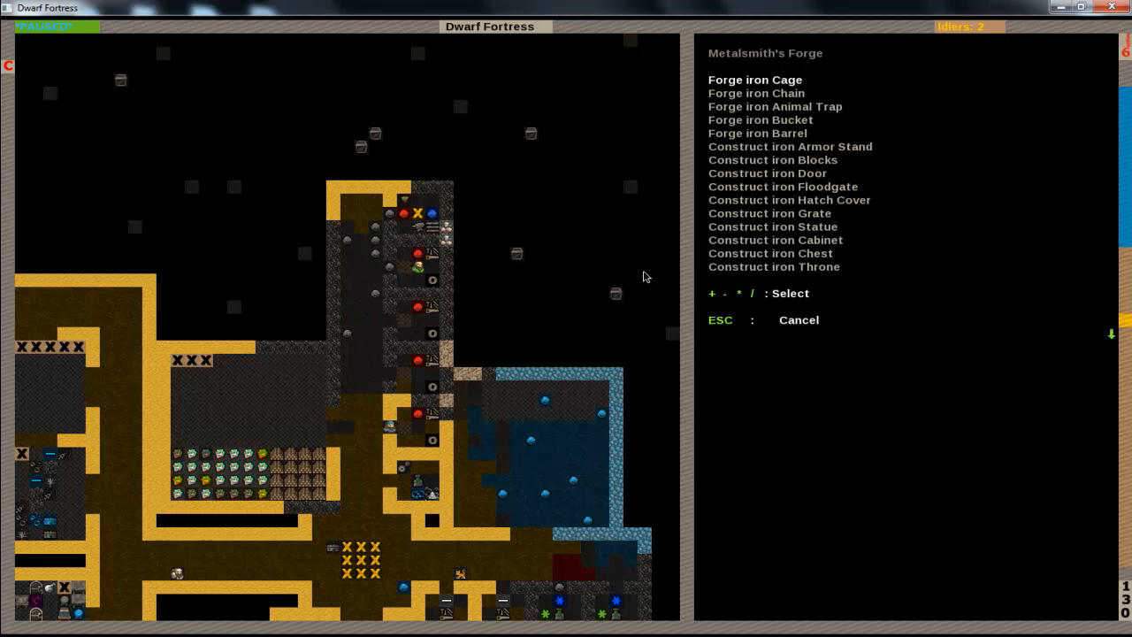
{"action": "scroll", "scroll_direction": "down", "scroll_amount": 3}
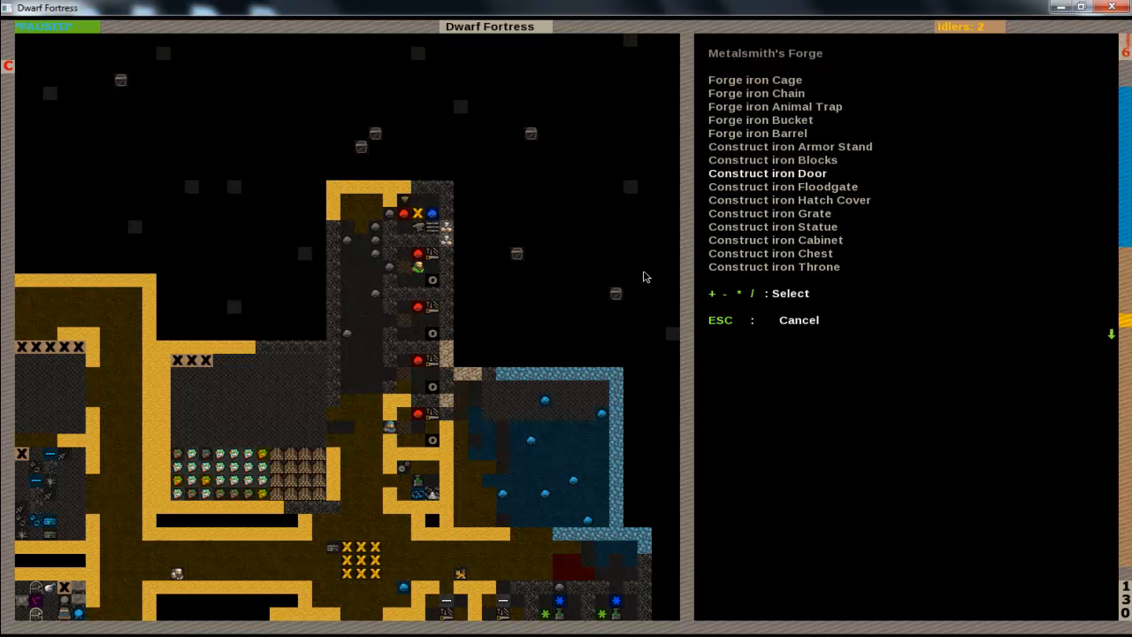
{"action": "key", "text": "up"}
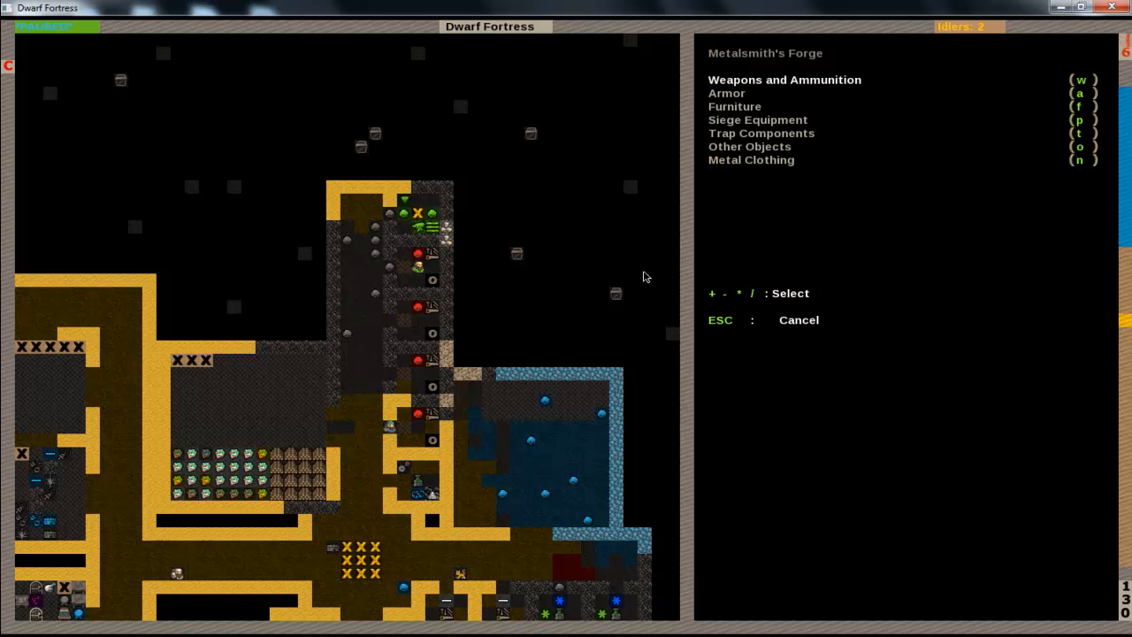
{"action": "key", "text": "w"}
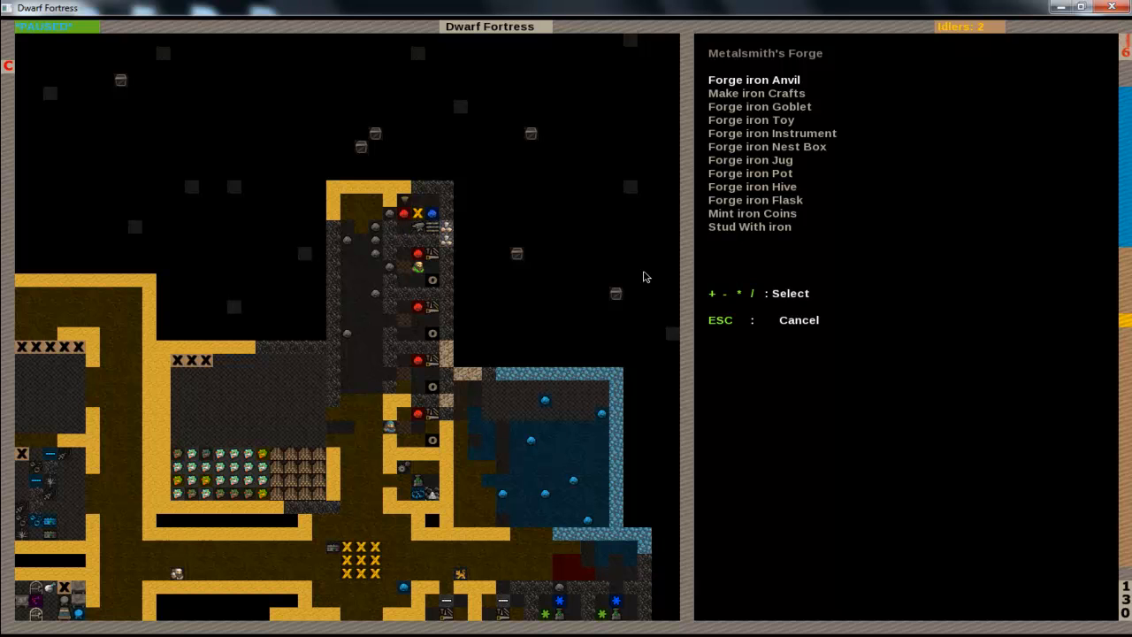
{"action": "key", "text": "Escape"}
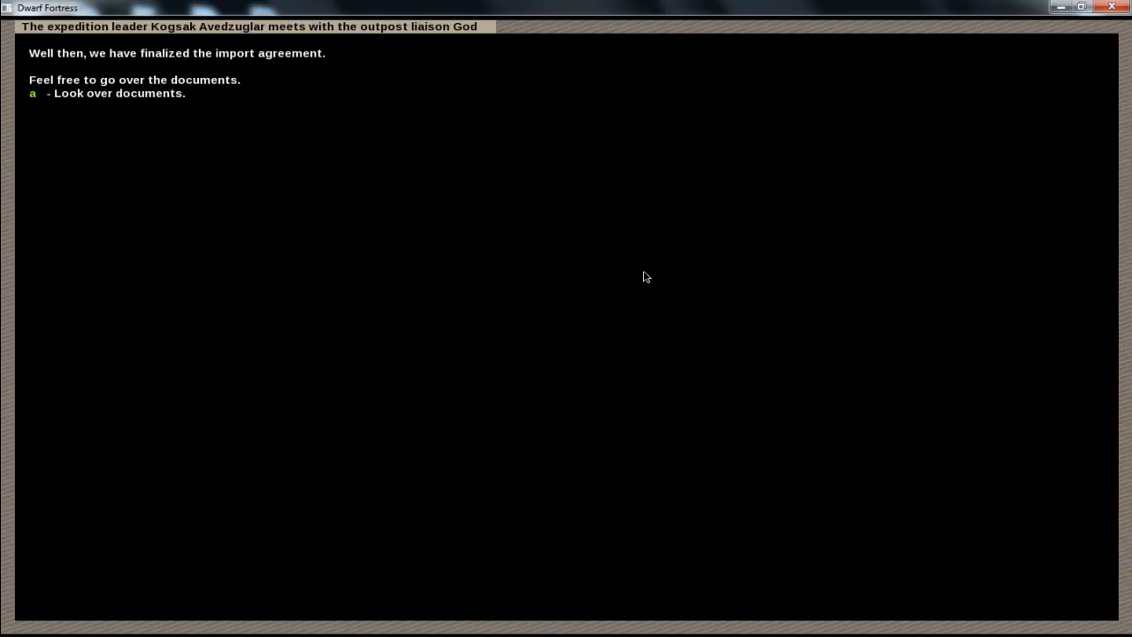
Look over the import agreement's leather goods and prices, then finish the liaison conversation
{"action": "key", "text": "a"}
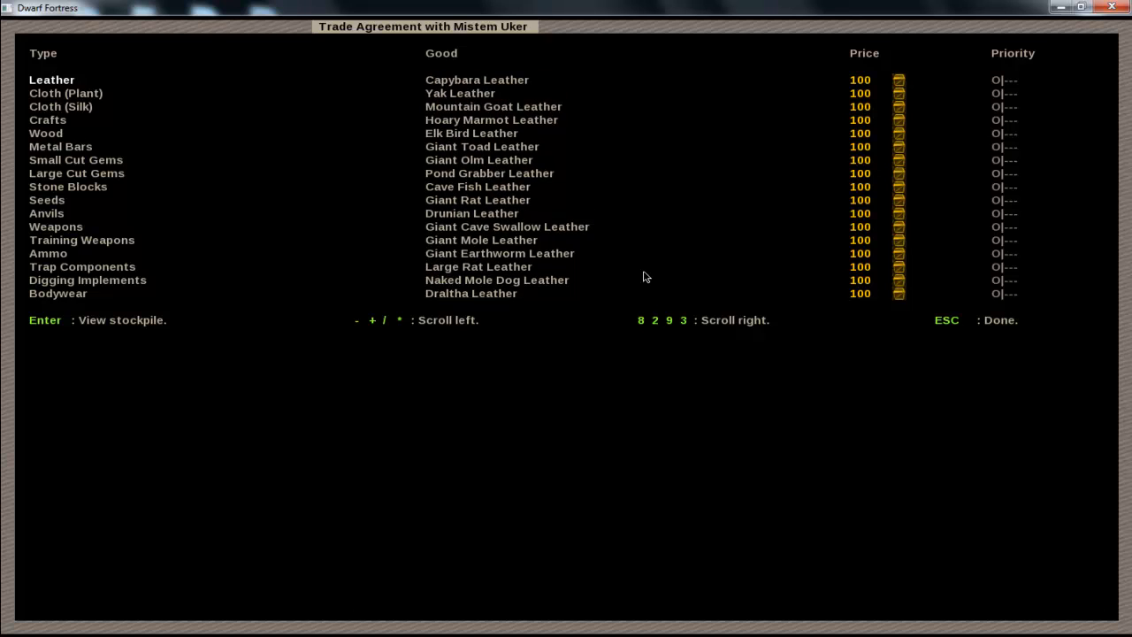
{"action": "scroll", "scroll_direction": "down", "scroll_amount": 3}
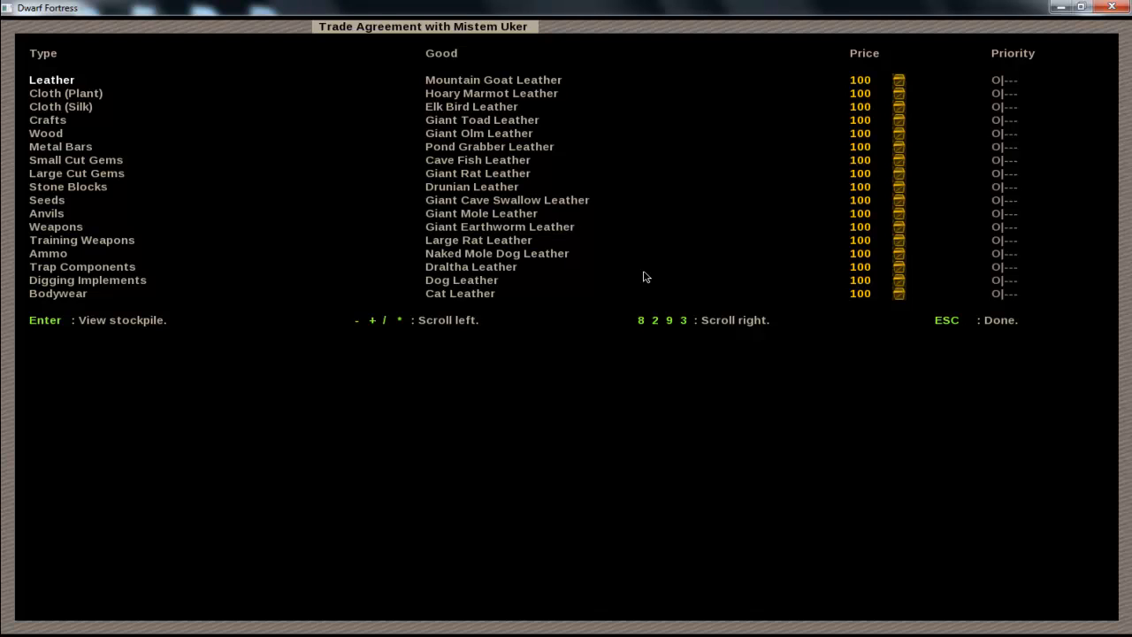
{"action": "key", "text": "Escape"}
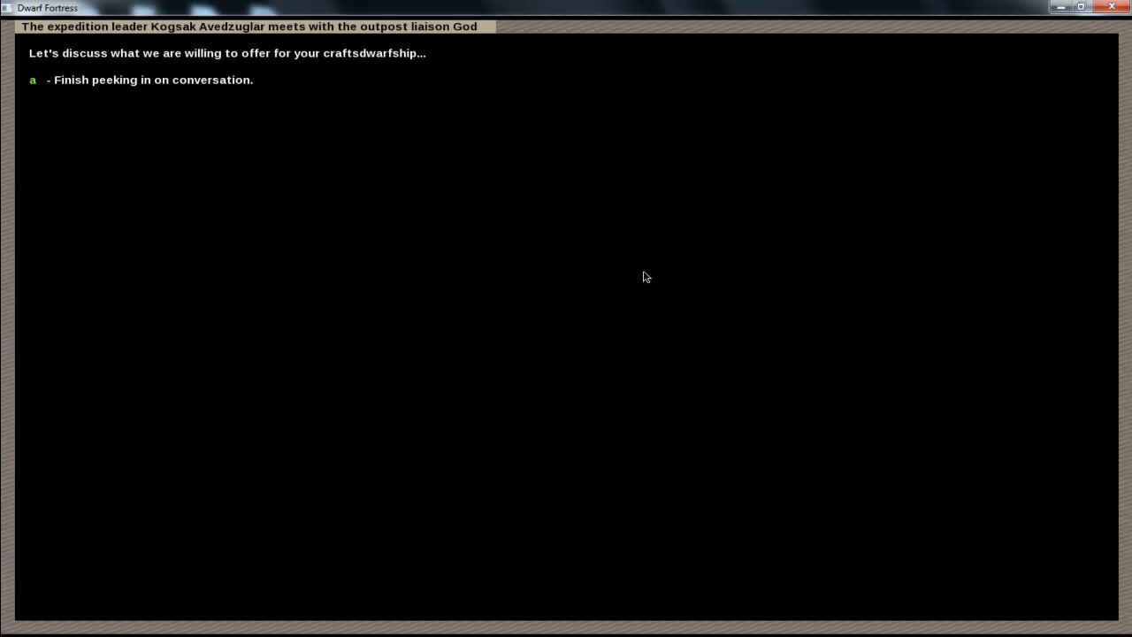
{"action": "key", "text": "a"}
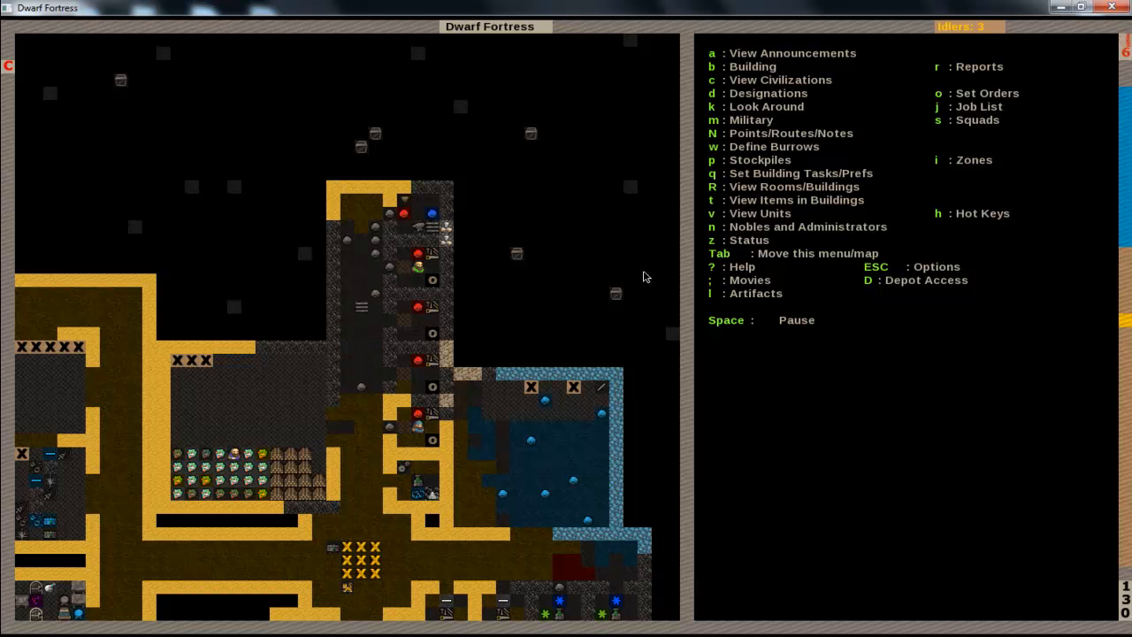
Let the liaison meeting run until the export agreement is finalized
{"action": "scroll", "scroll_direction": "down", "scroll_amount": 3}
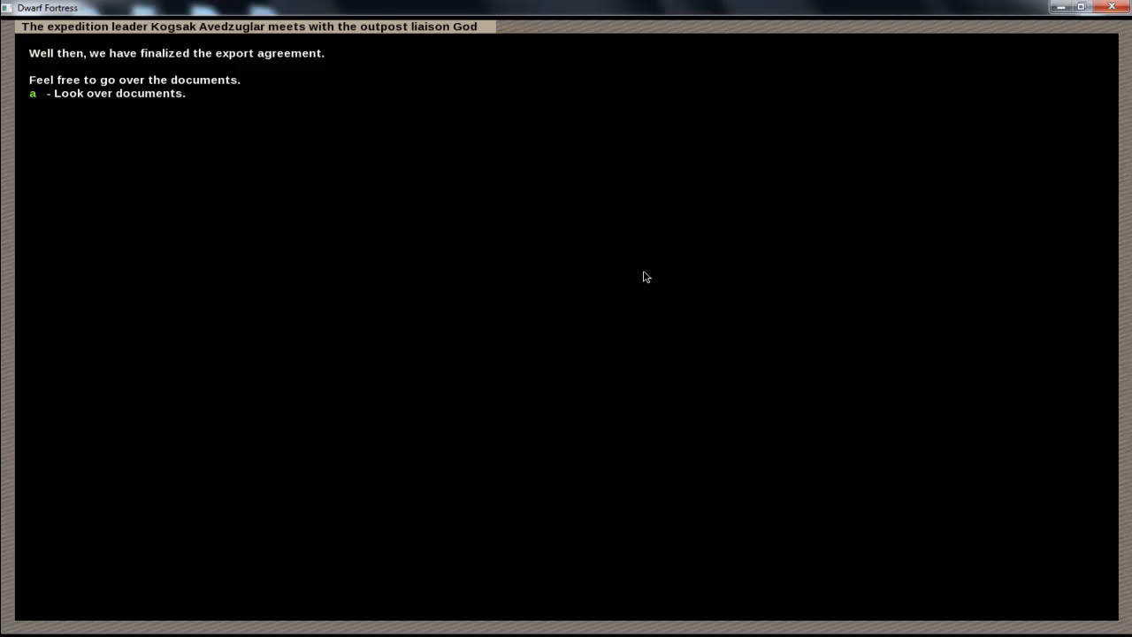
Look over the export agreement documents, then check the Metalsmith's Forge shows the iron anvil job
{"action": "key", "text": "a"}
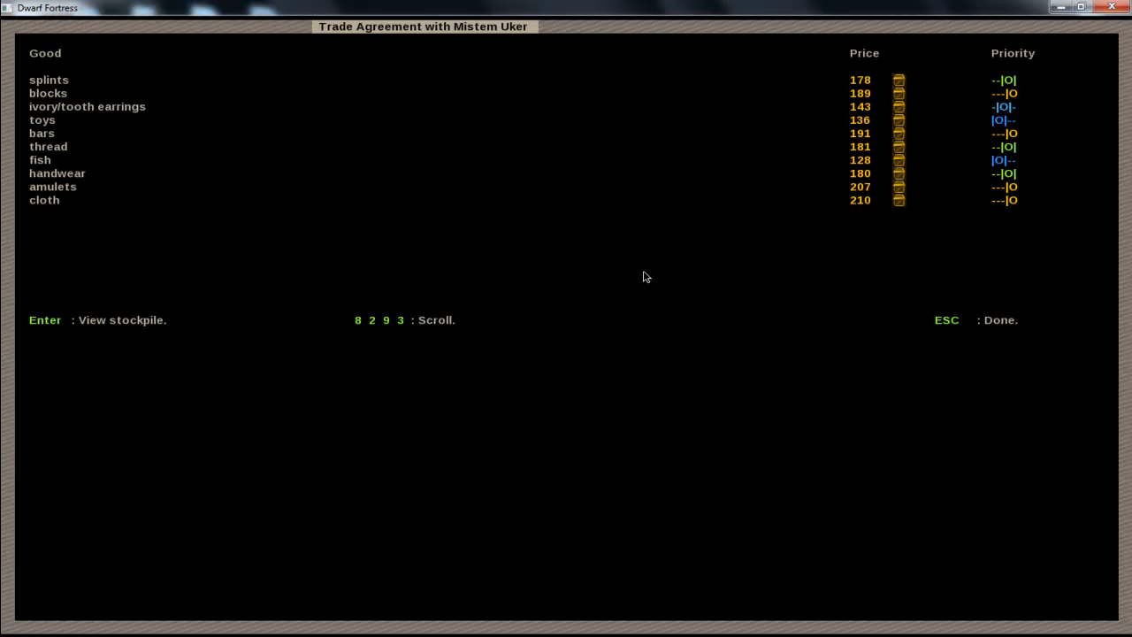
{"action": "mouse_move", "coordinate": [52, 131]}
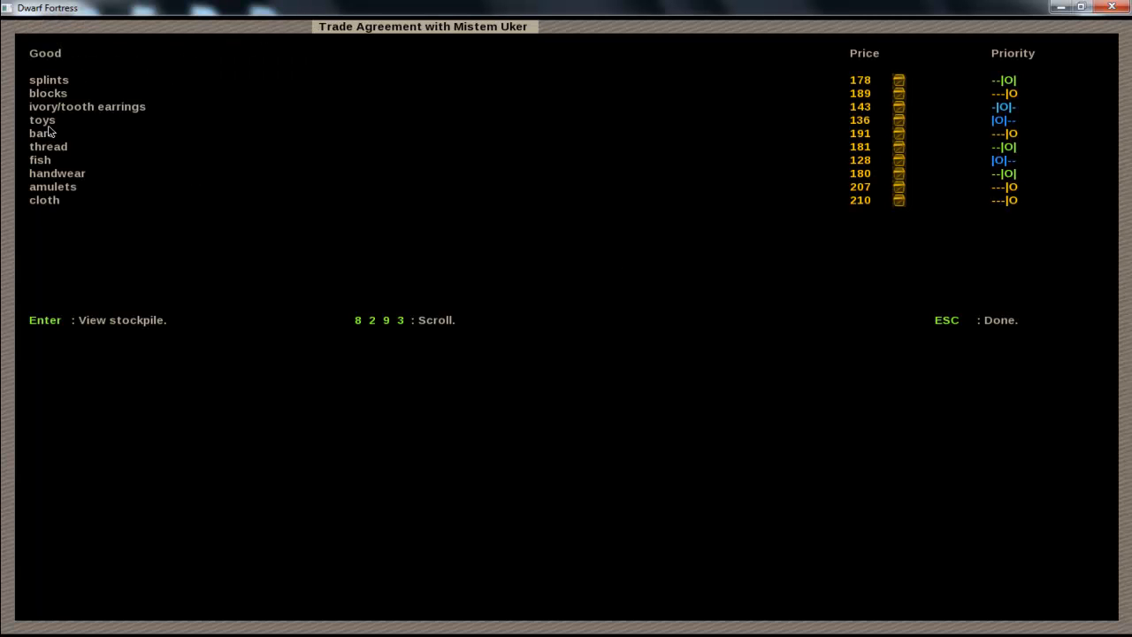
{"action": "mouse_move", "coordinate": [74, 135]}
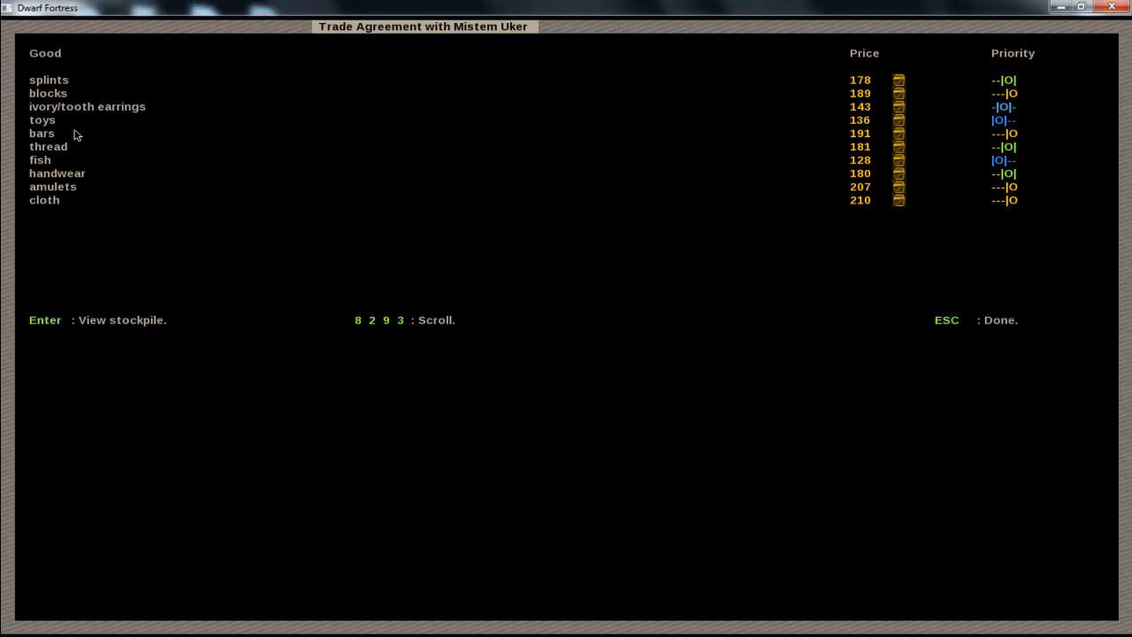
{"action": "mouse_move", "coordinate": [57, 78]}
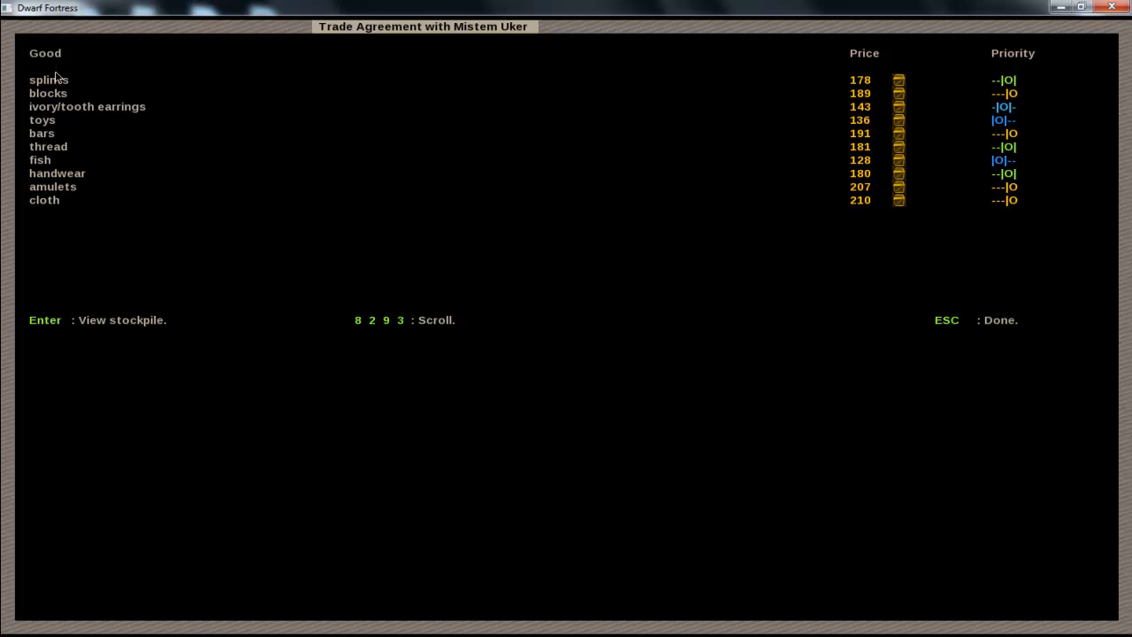
{"action": "mouse_move", "coordinate": [177, 83]}
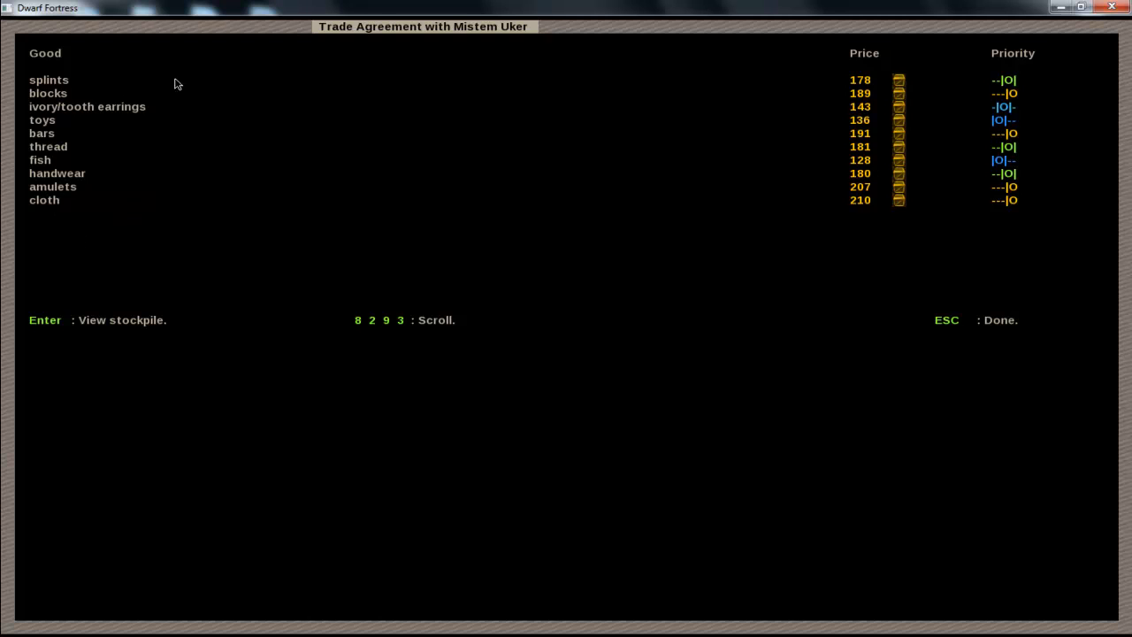
{"action": "key", "text": "Escape"}
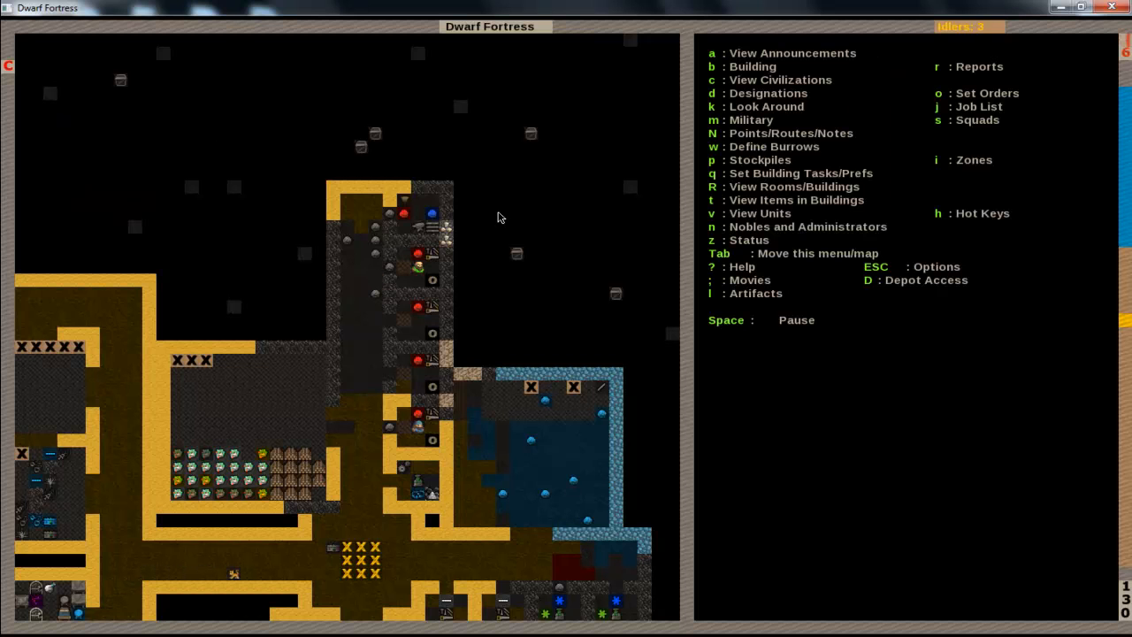
{"action": "left_click", "coordinate": [418, 226]}
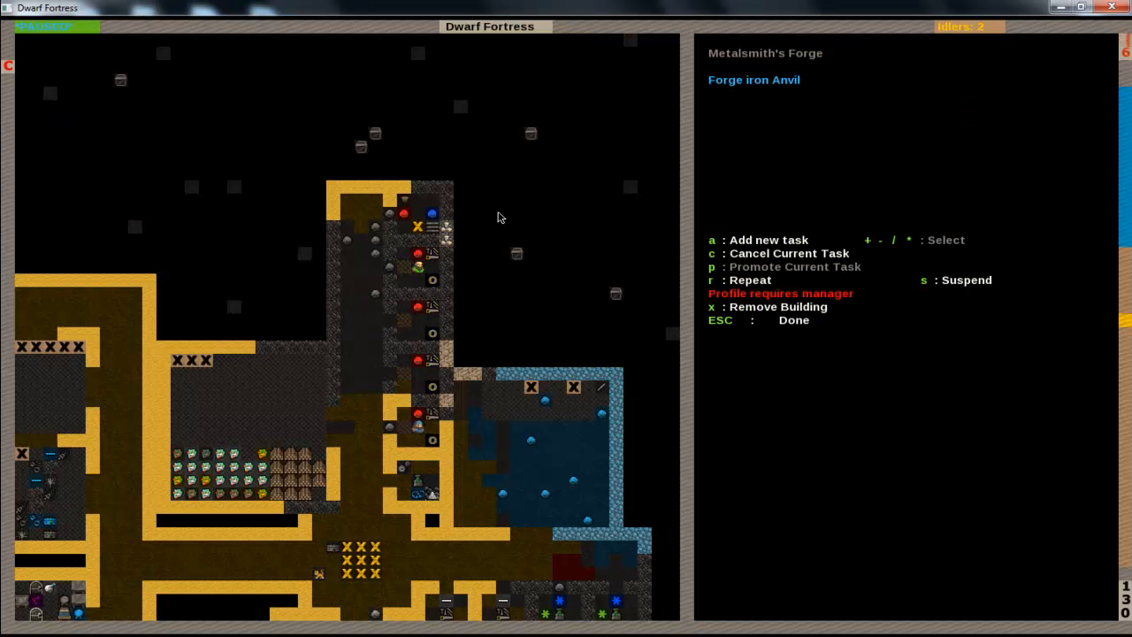